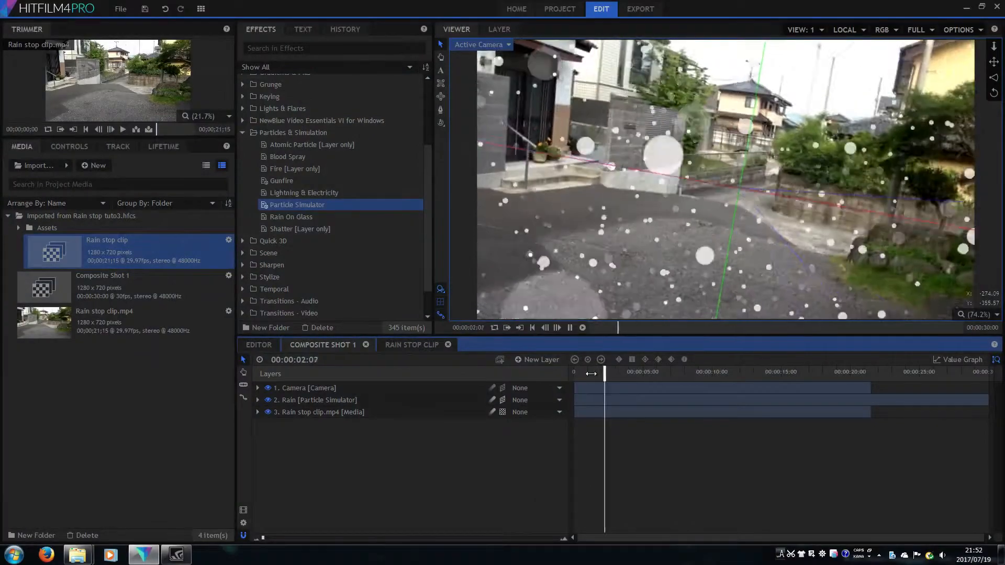
- Start a GeForce screen recording via Alt+Z, close the overlay and begin a new HitFilm project
left_click_drag(603, 371, 632, 372)
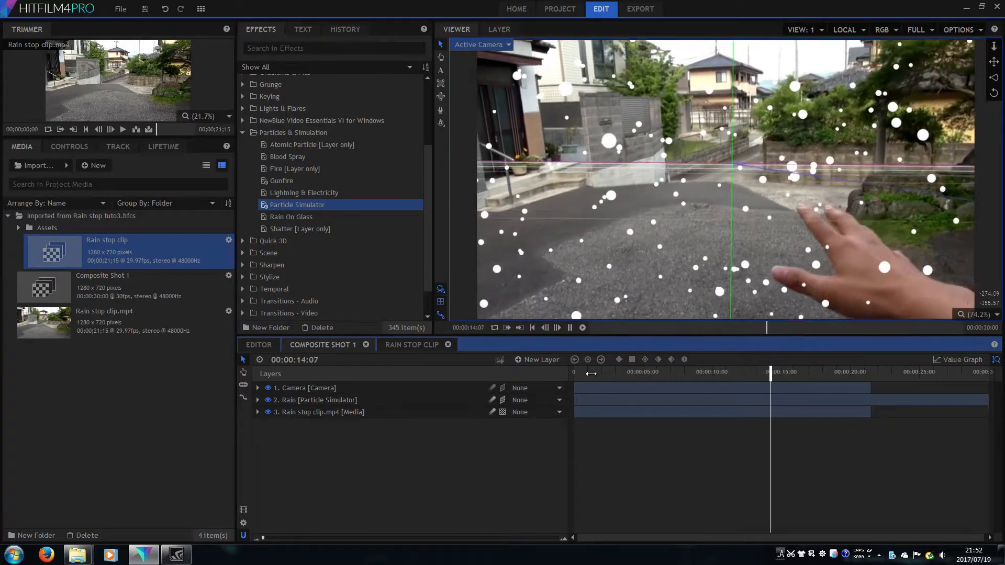
left_click(798, 371)
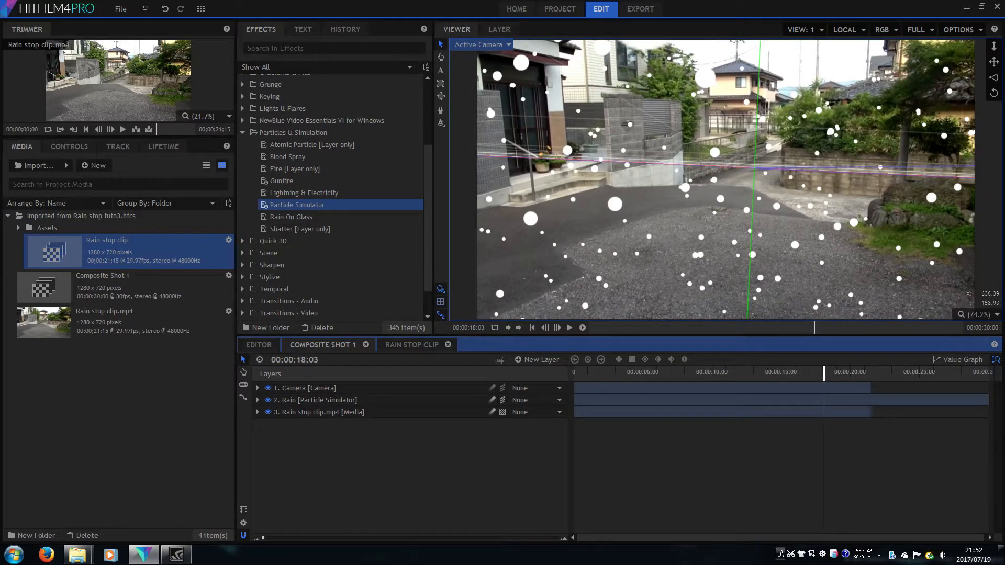
key("alt+z")
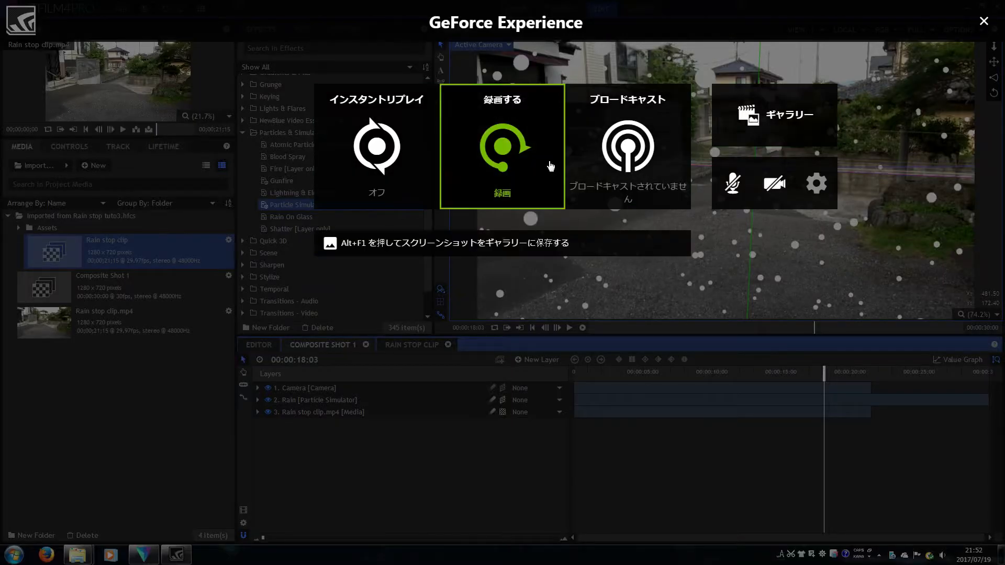
left_click(502, 148)
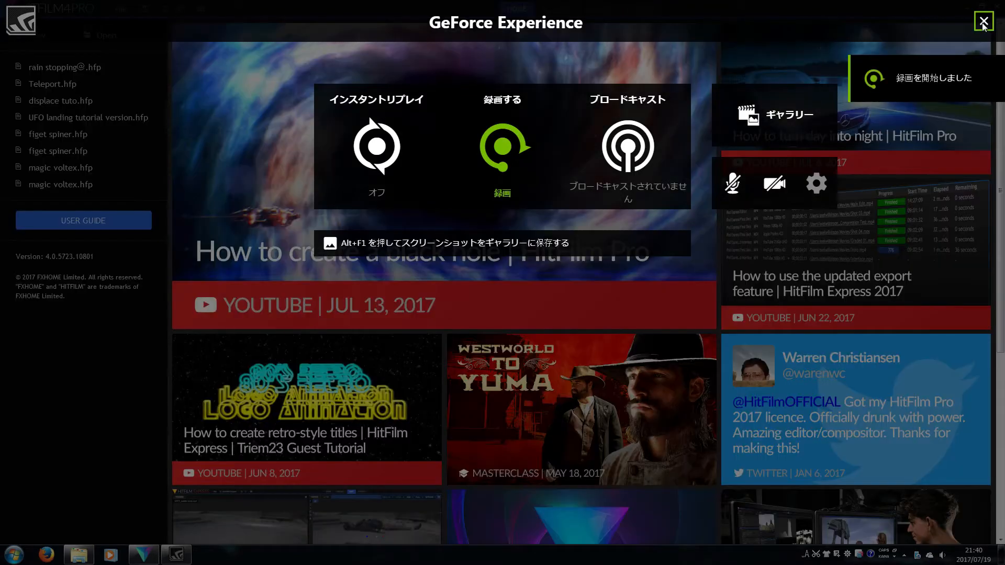
left_click(983, 21)
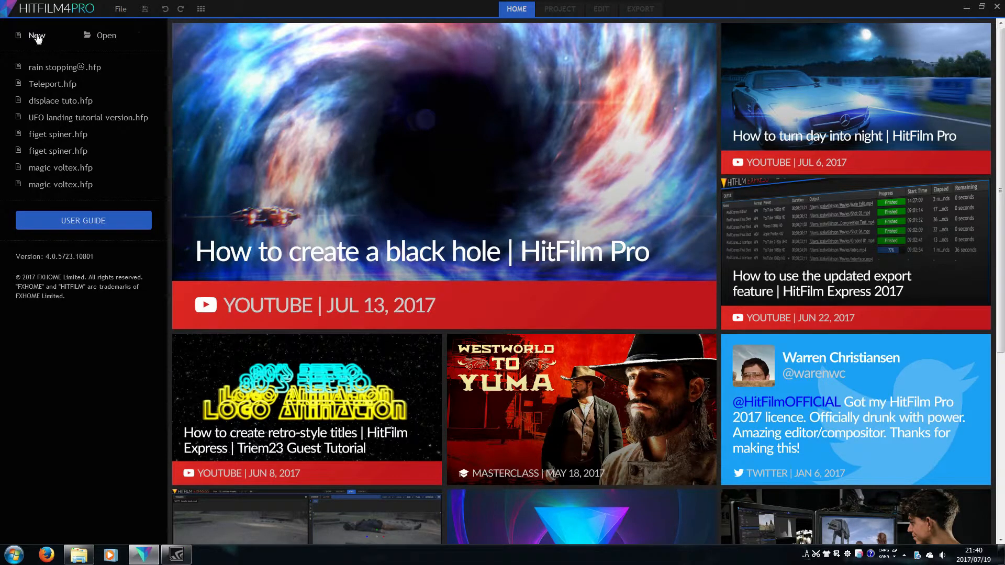
left_click(36, 35)
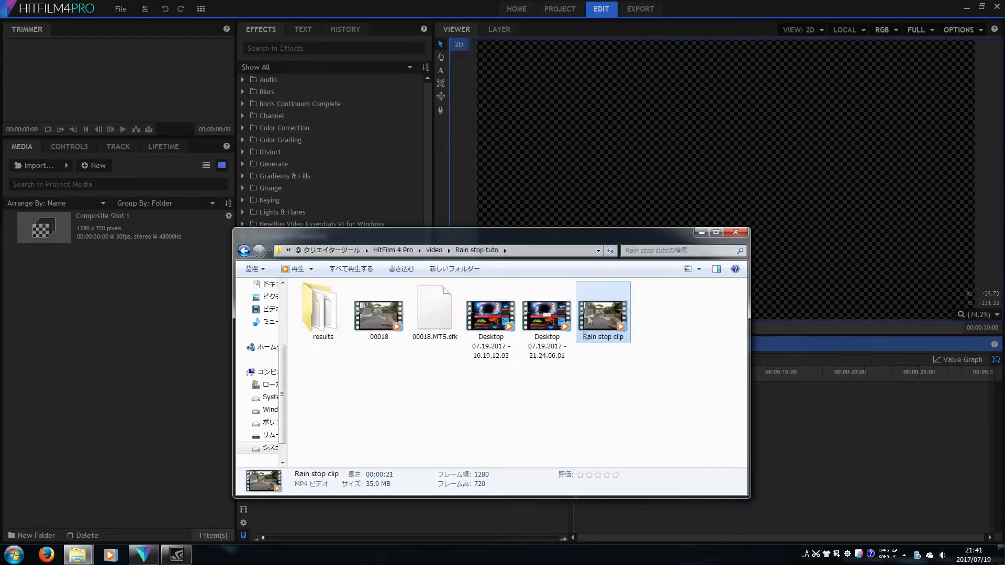
- Import Rain stop clip.mp4 into the composite and send its layer to mocha HitFilm
double_click(601, 312)
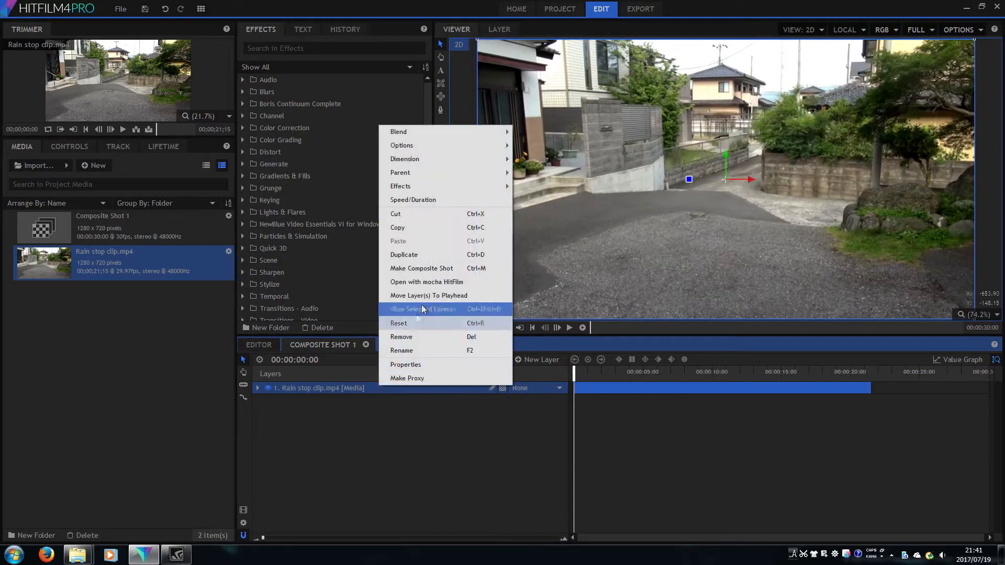
mouse_move(455, 284)
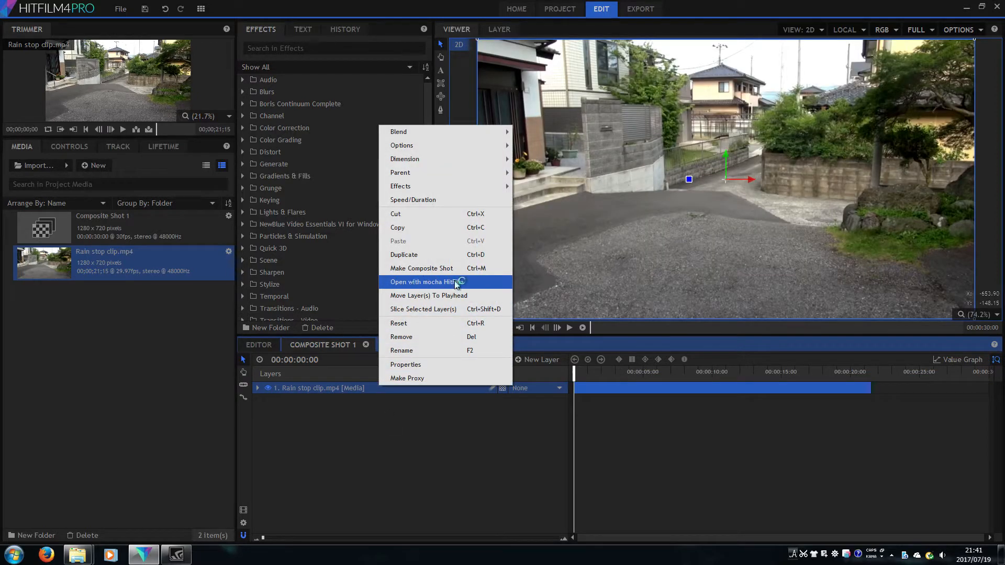
left_click(426, 282)
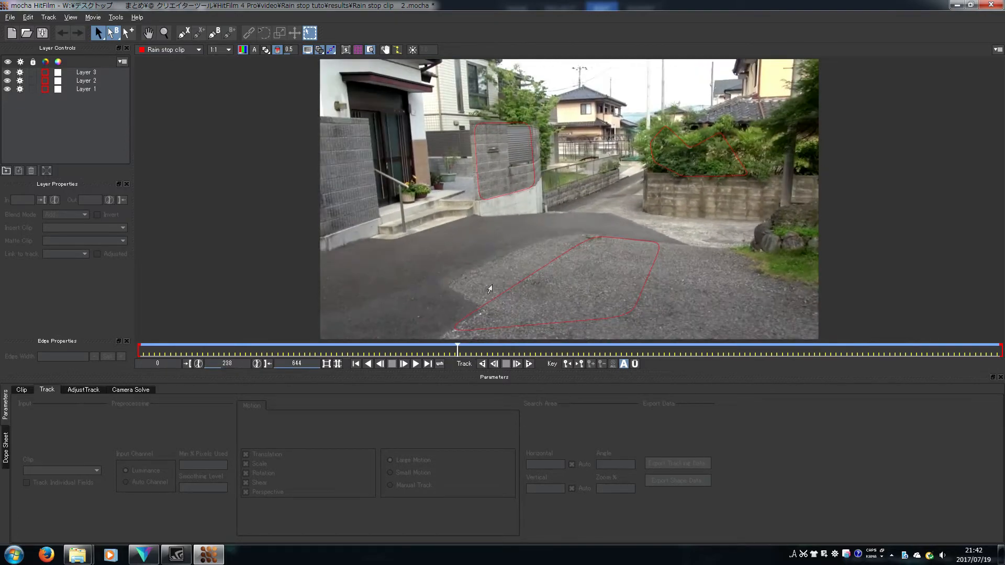
- Select the ground and hedge tracking layers and bring up the Camera Solve settings
left_click(85, 88)
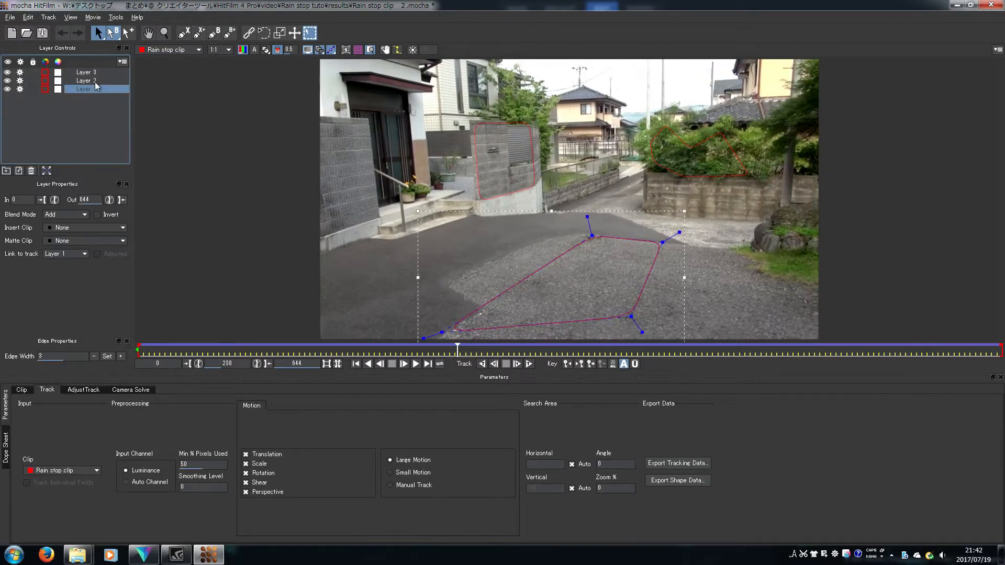
left_click(85, 72)
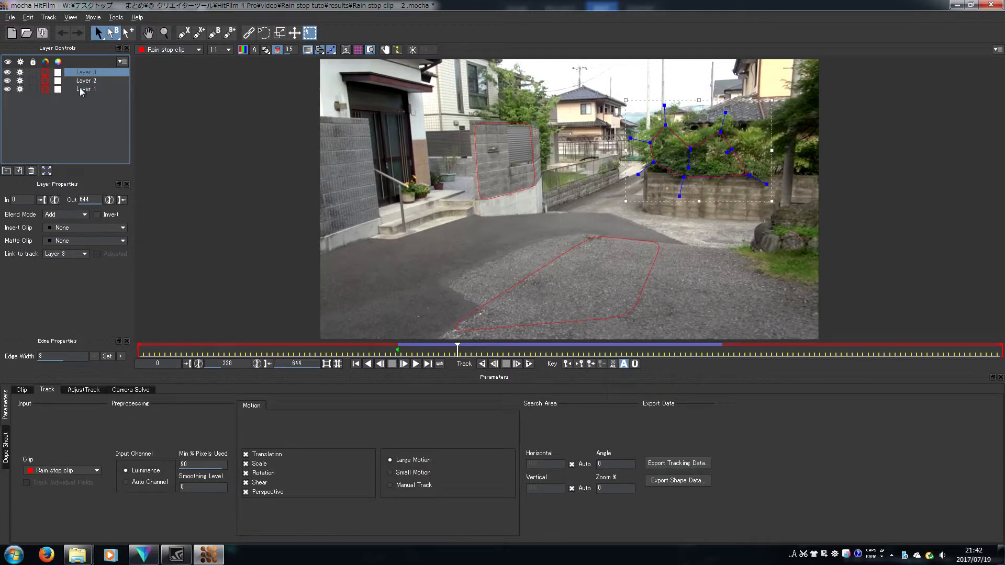
left_click(130, 389)
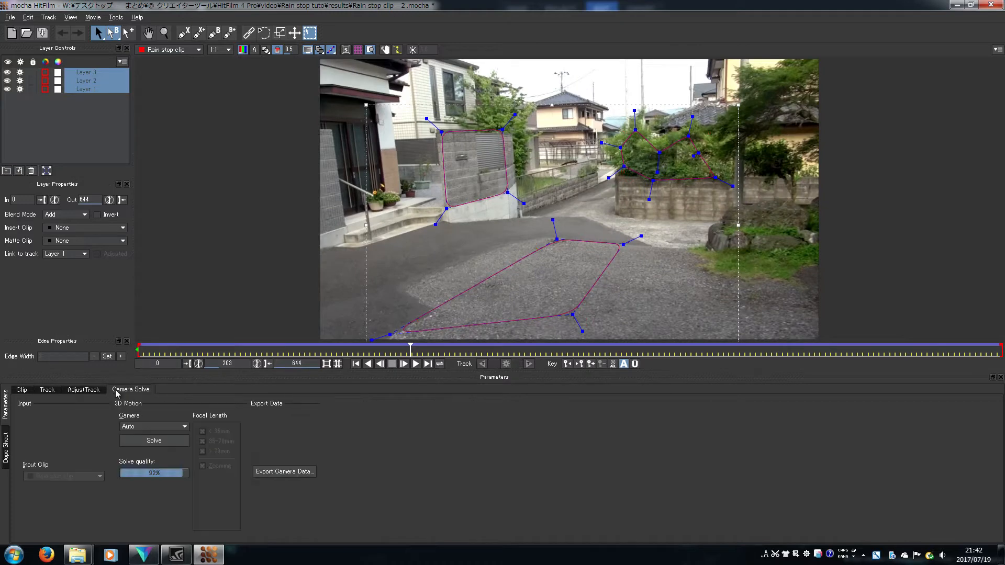
mouse_move(172, 421)
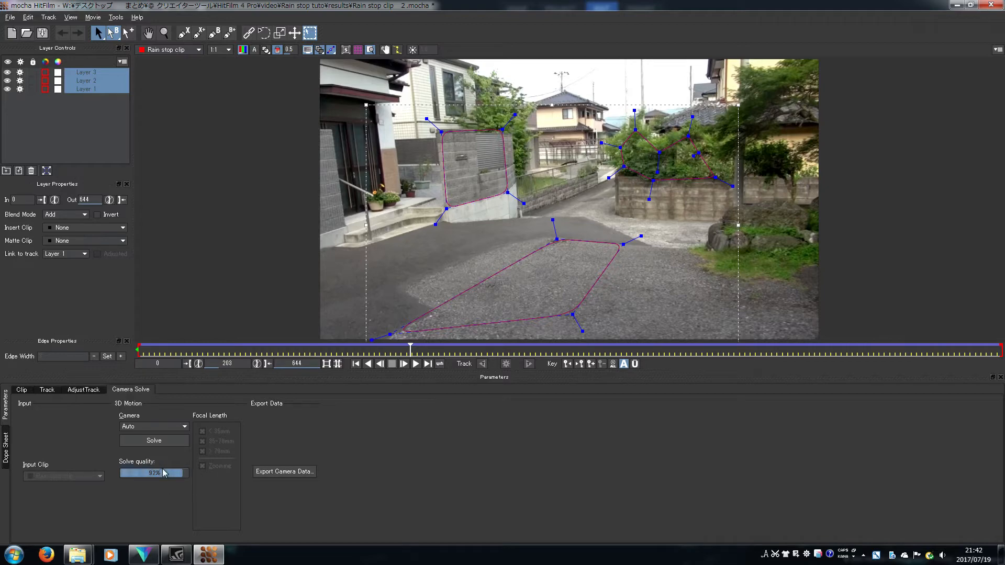
mouse_move(283, 472)
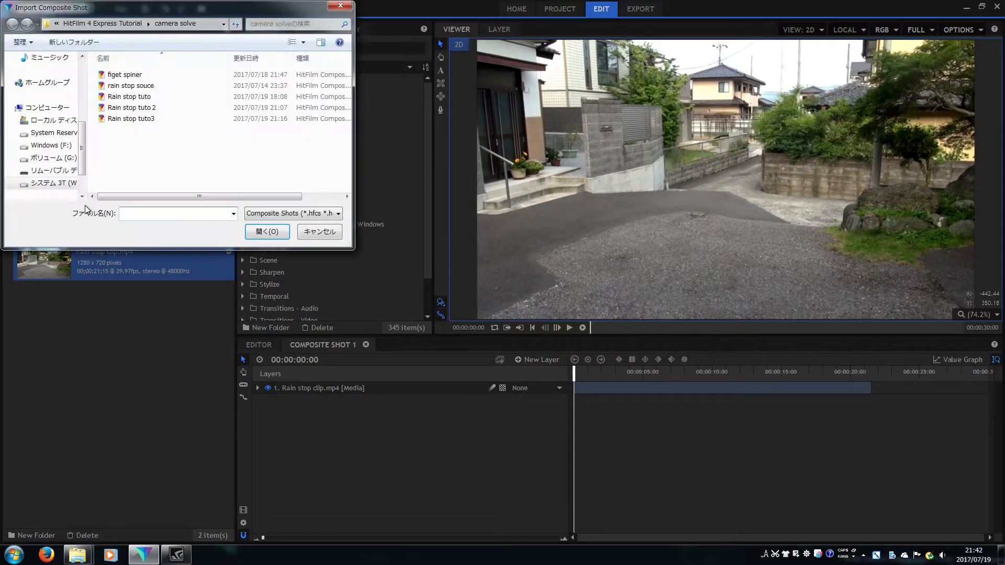
- Import the Rain stop tuto3 composite shot and play back its tracked clip
left_click(131, 118)
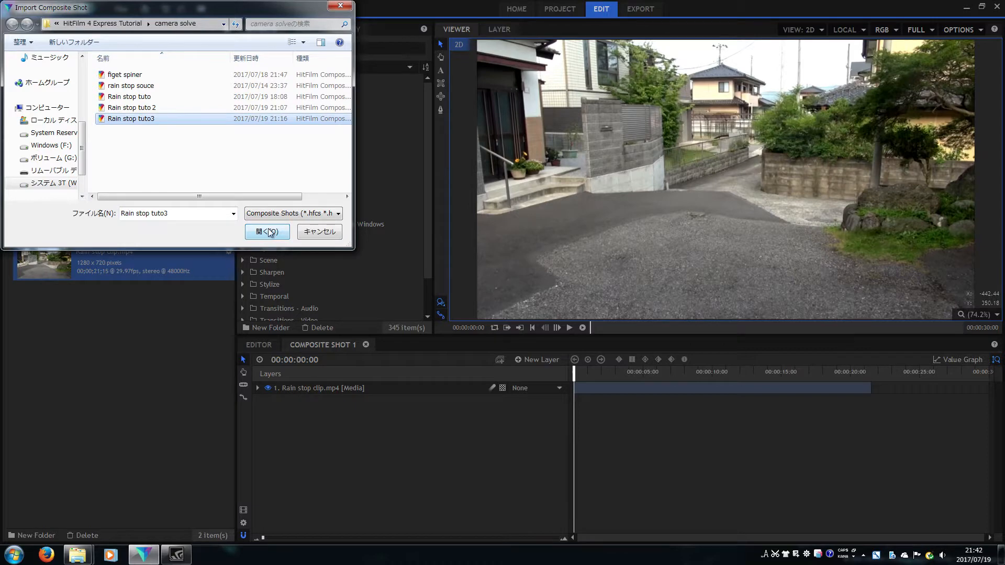
left_click(267, 232)
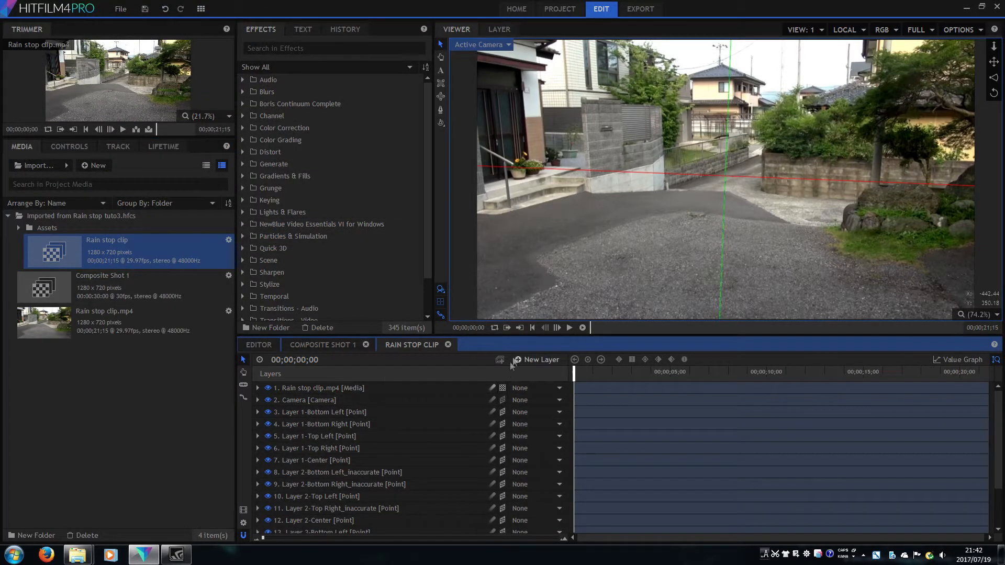
mouse_move(570, 328)
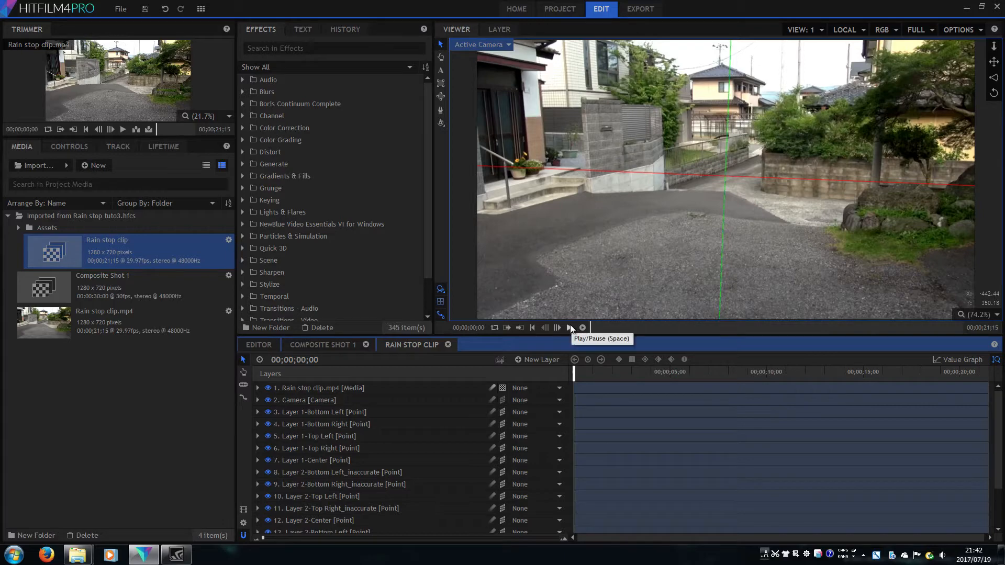
left_click(570, 327)
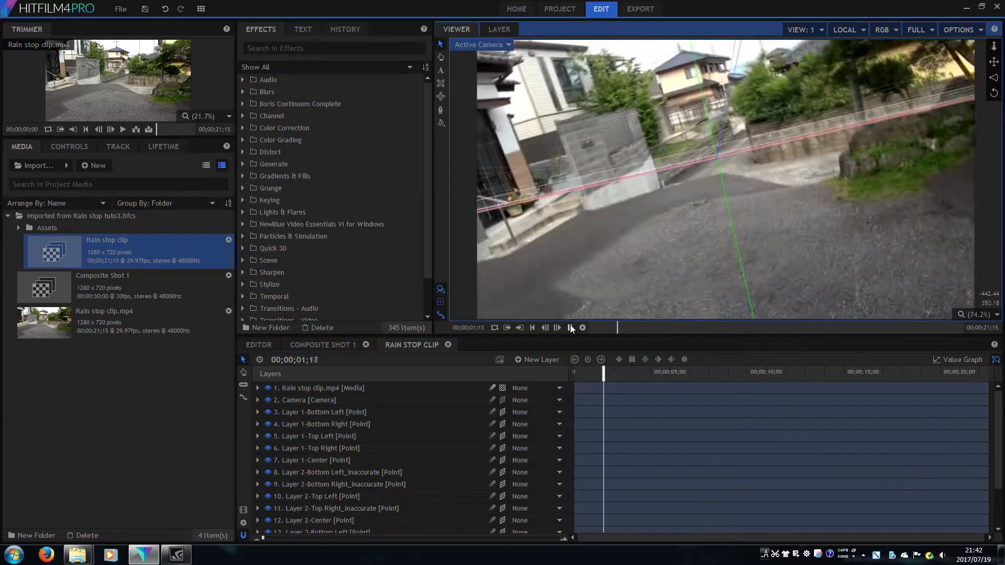
left_click(569, 327)
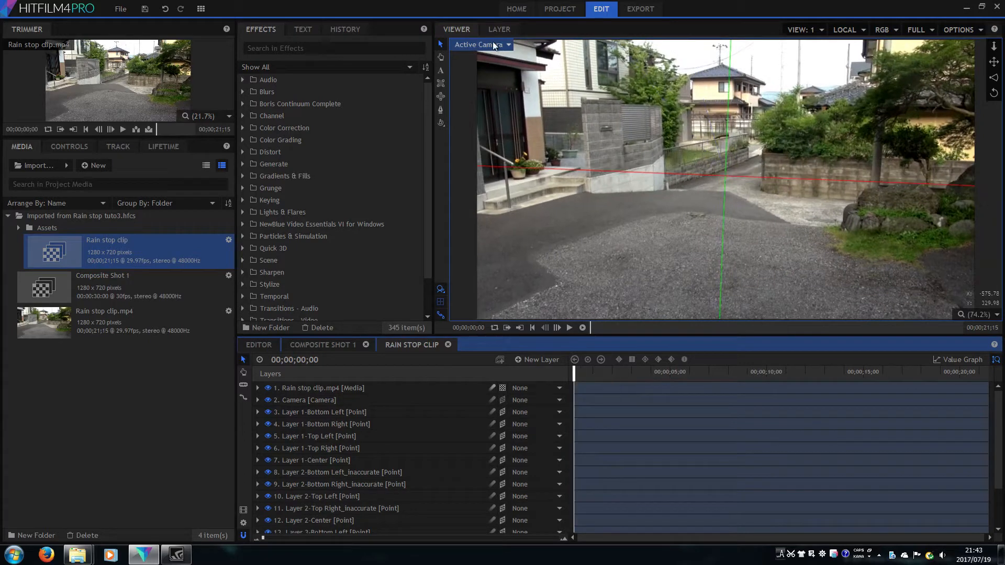
- Switch the viewer between Perspective and the tracked Active Camera to check the motion
left_click(499, 30)
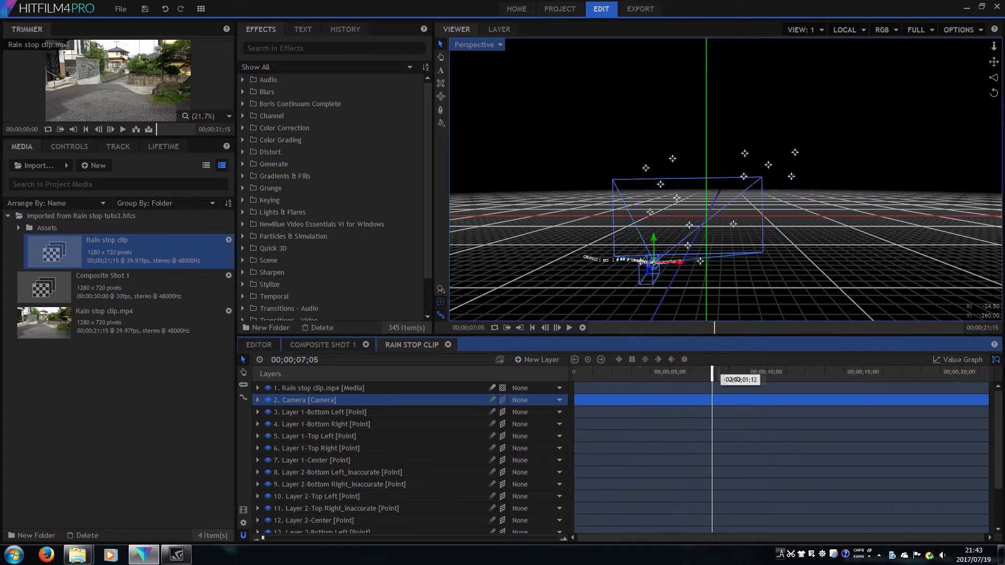
left_click(478, 44)
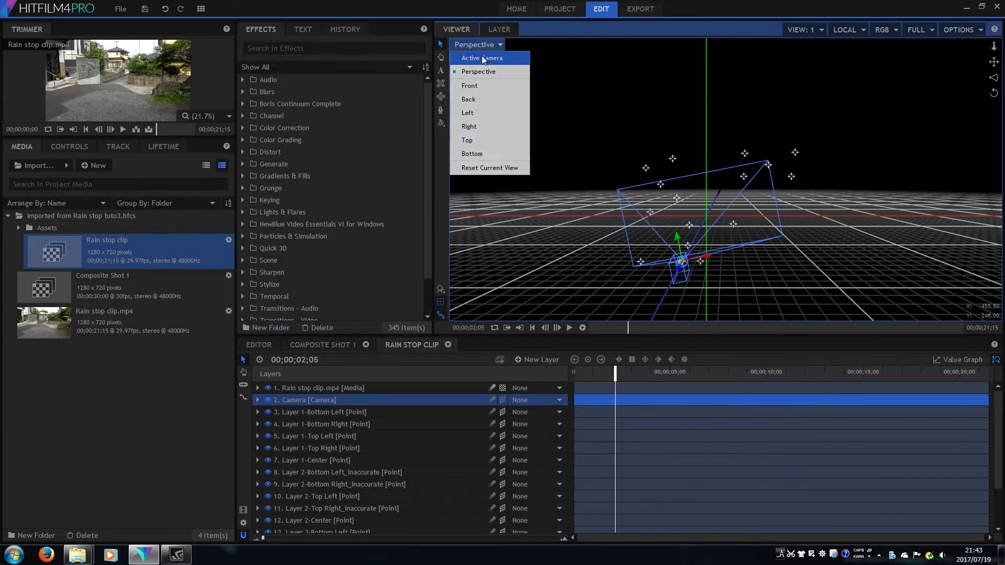
left_click(481, 58)
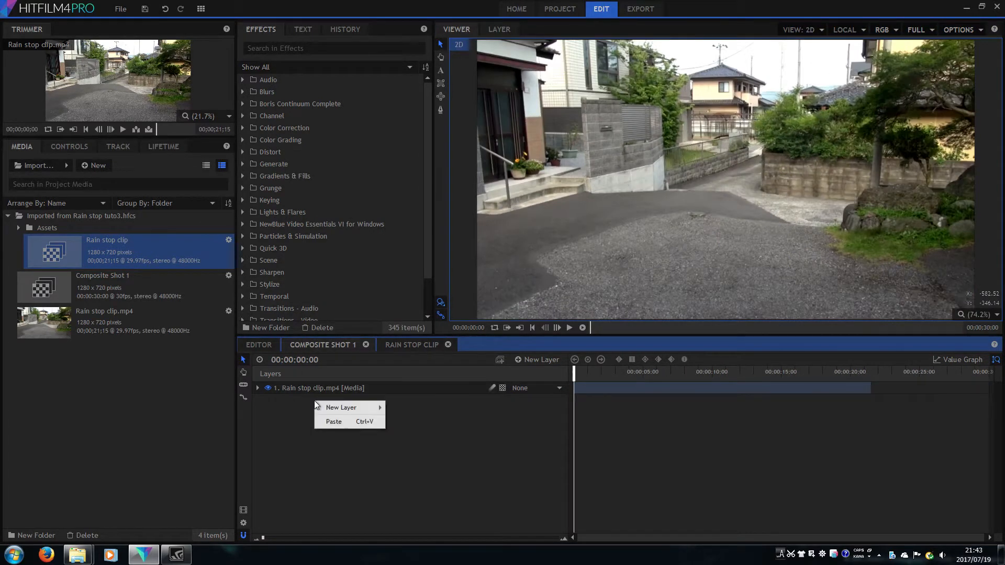
- Paste the copied tracked Camera layer into Composite Shot 1
left_click(330, 418)
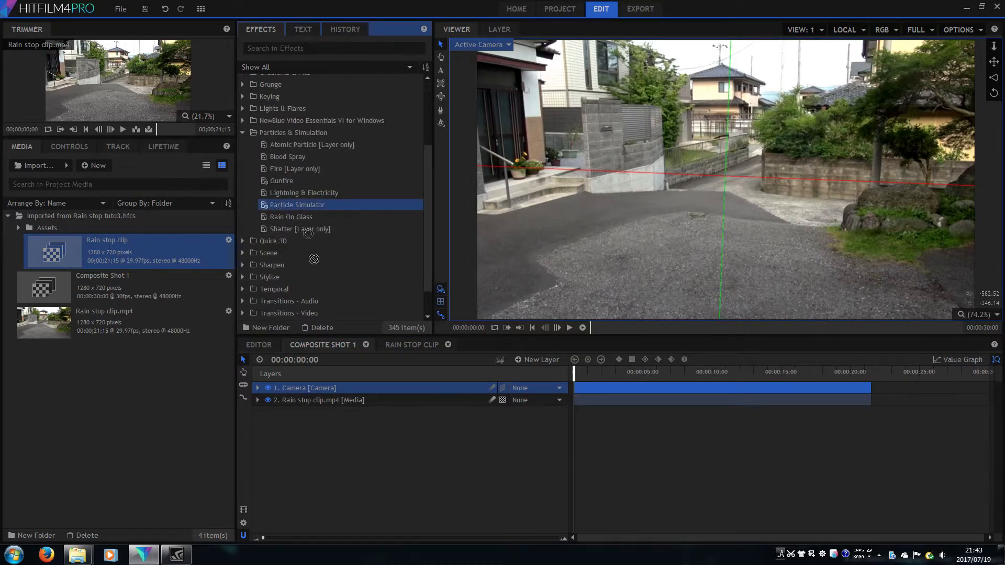
- Add a Particle Simulator layer and set its dimension to 3D Plane
double_click(296, 204)
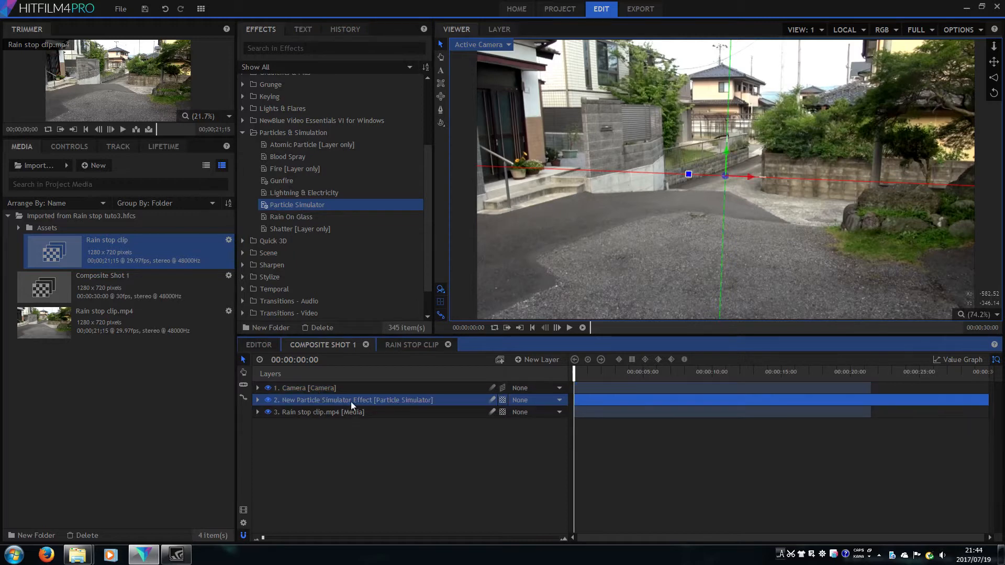
left_click(257, 400)
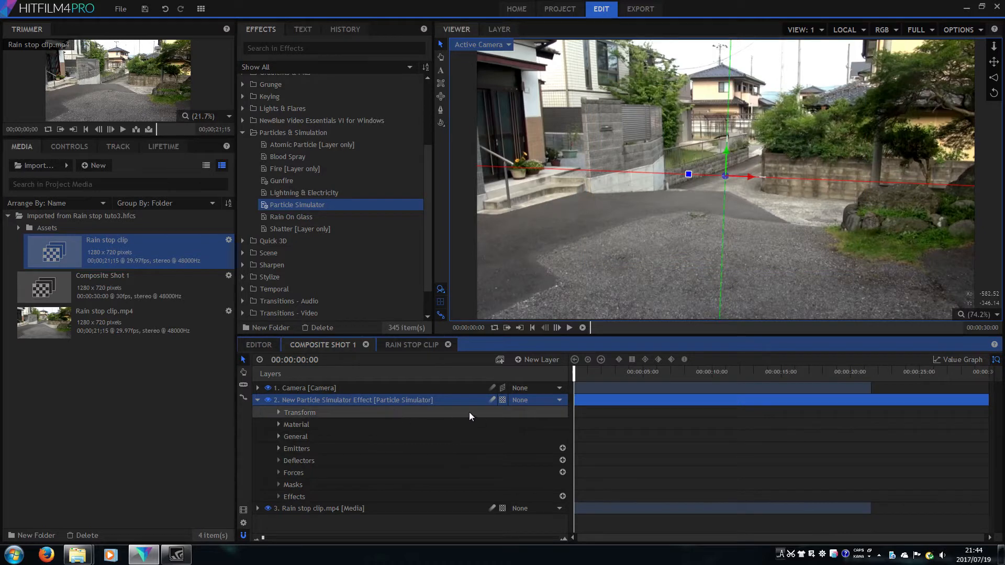
left_click(557, 400)
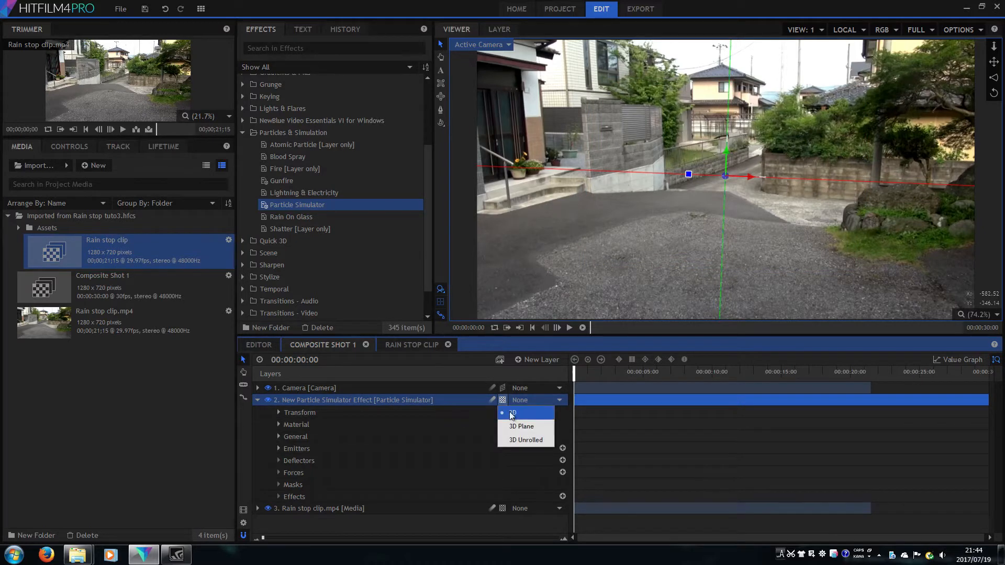
left_click(513, 412)
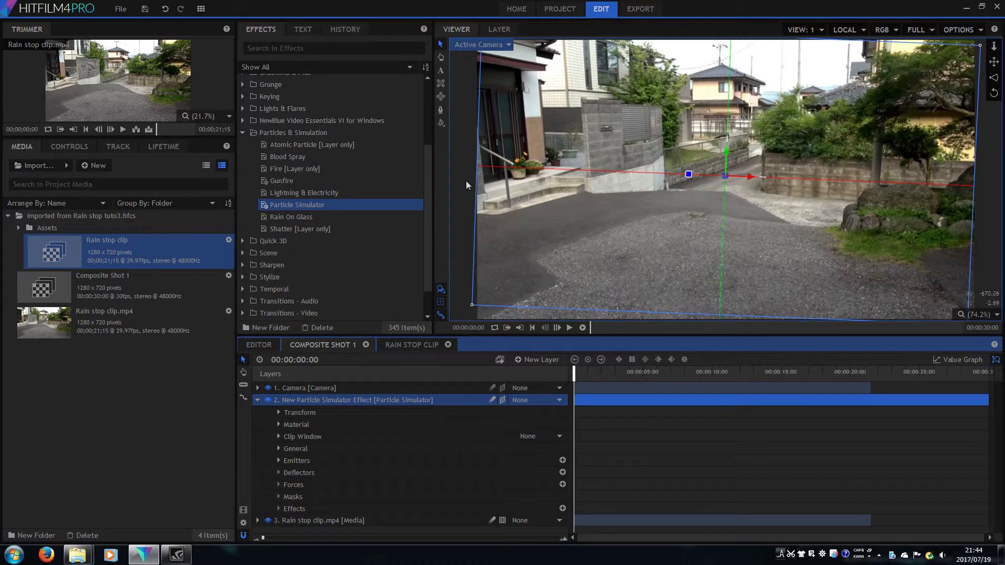
mouse_move(472, 306)
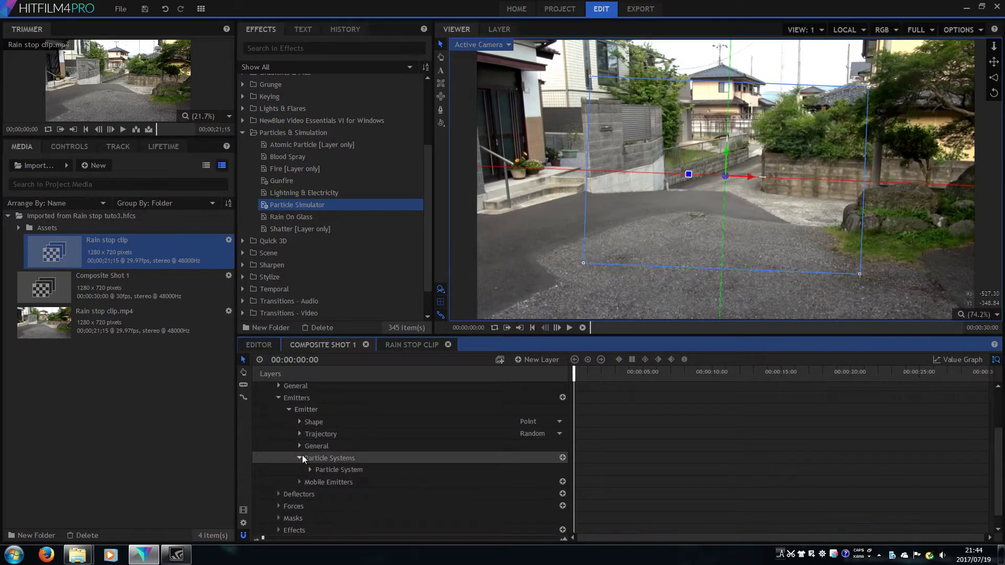
- Raise particle Speed to 2002, Particles Per Second to about 1629 and set Seed to 27
left_click(310, 469)
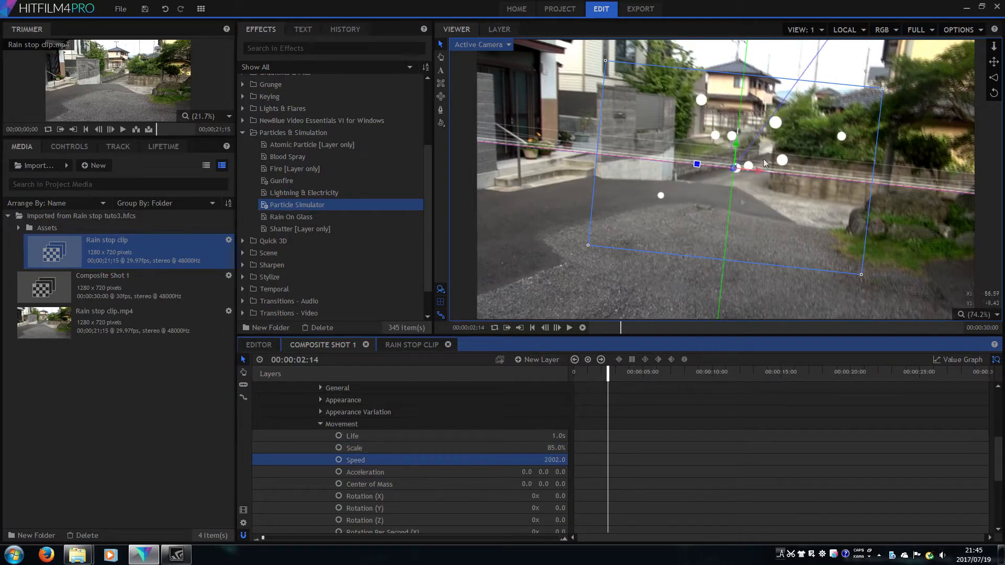
left_click_drag(608, 373, 596, 373)
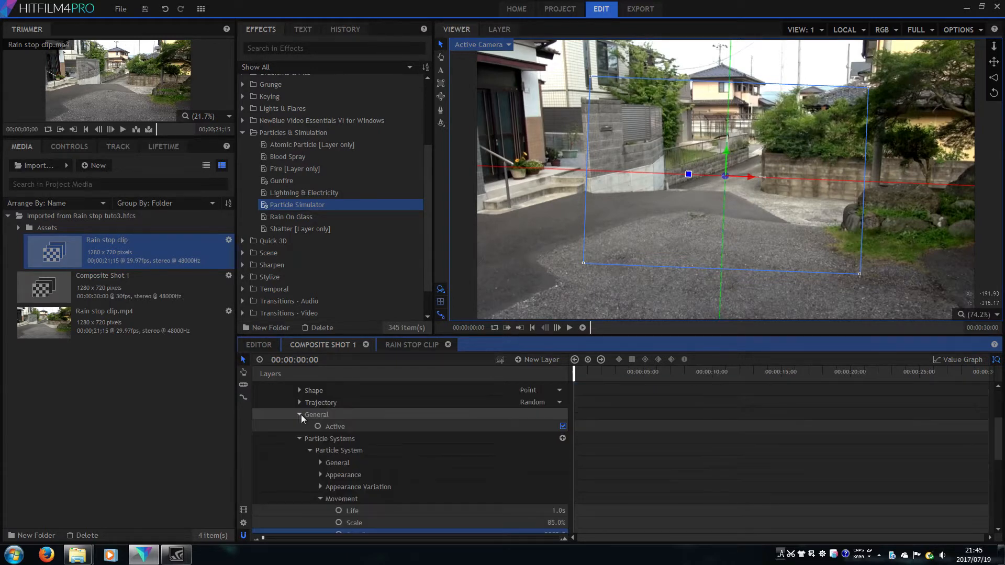
left_click(298, 415)
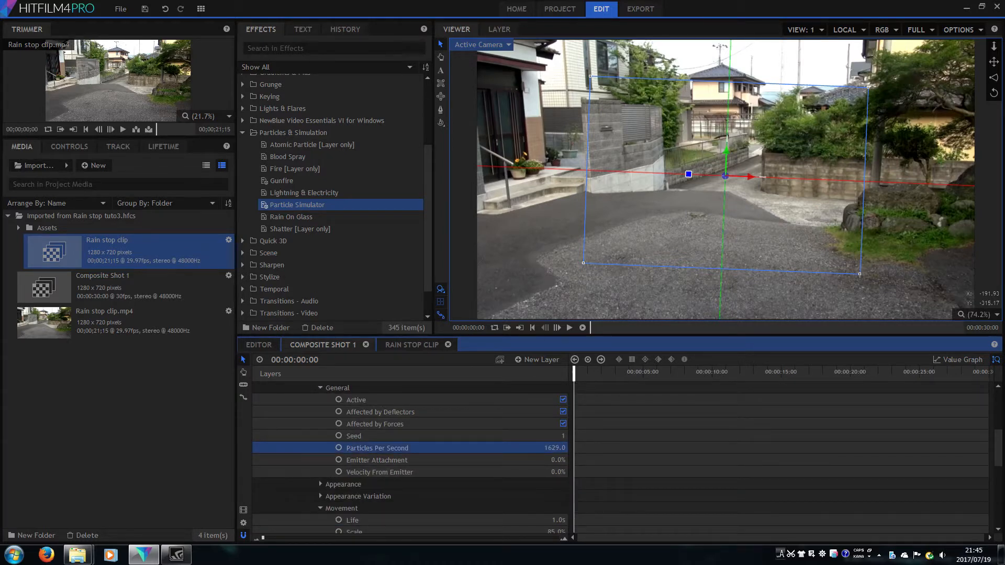
left_click_drag(547, 447, 564, 447)
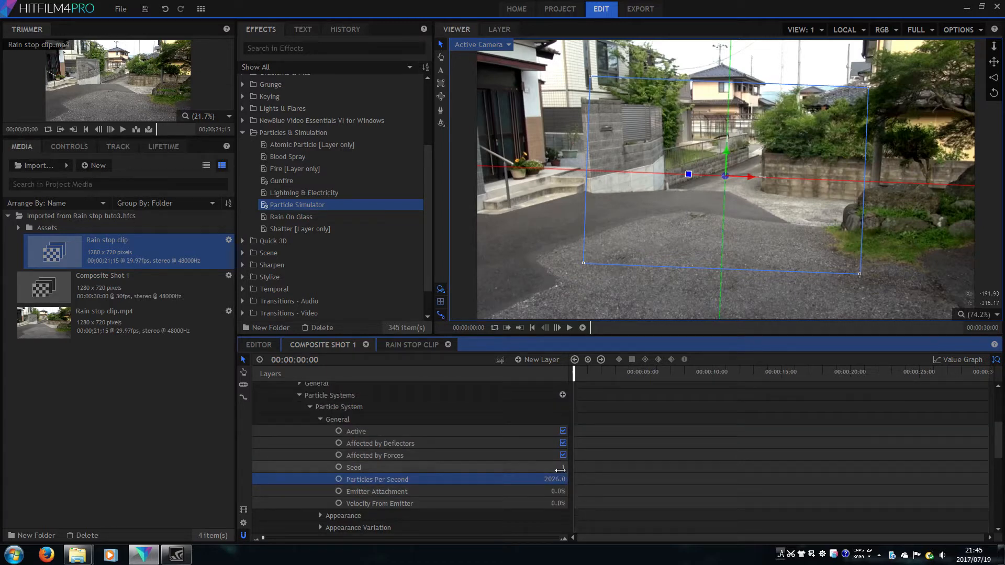
left_click(352, 467)
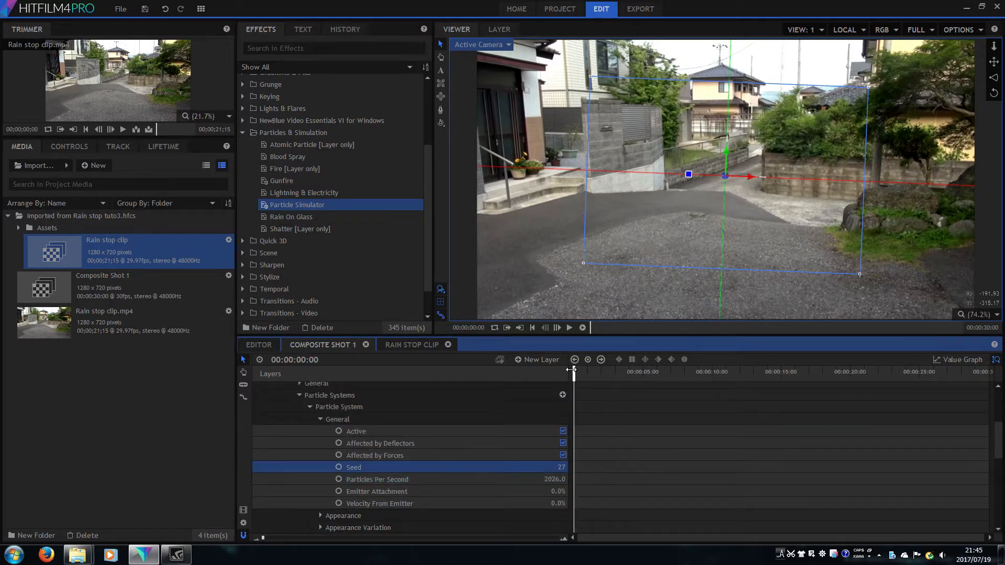
- Preview the falling particles near 4:23 while viewing through the tracked camera
left_click_drag(573, 374, 601, 375)
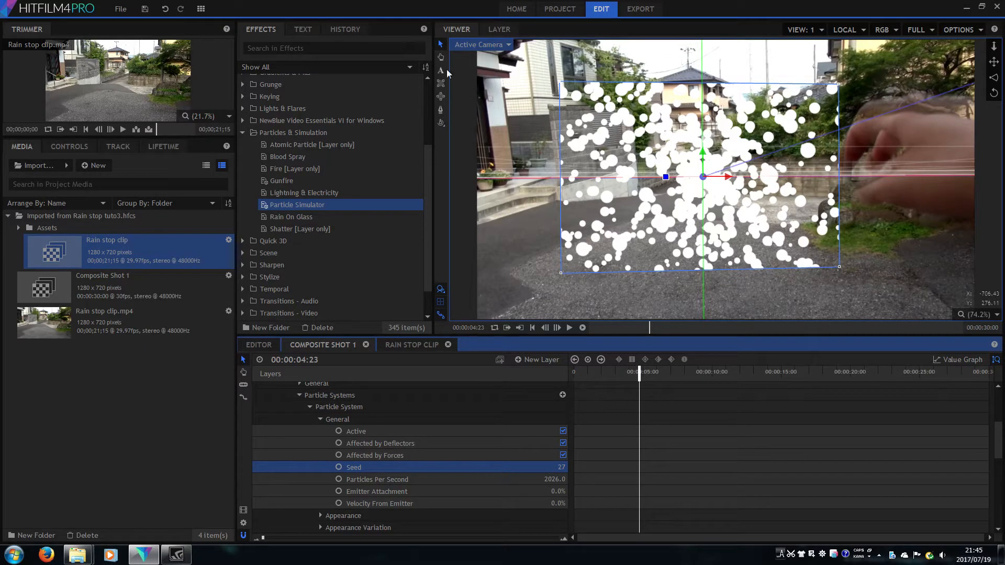
left_click(481, 44)
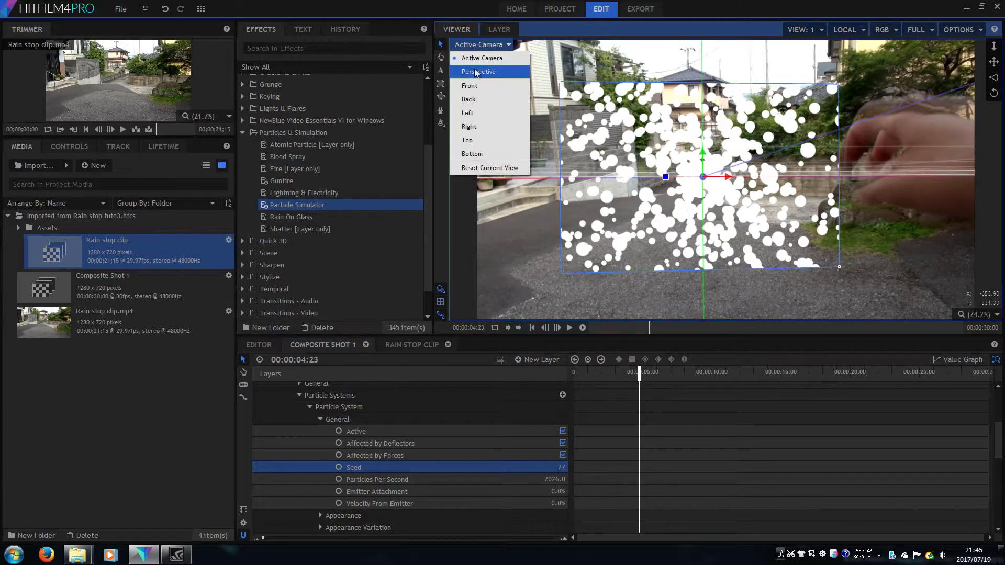
left_click(479, 71)
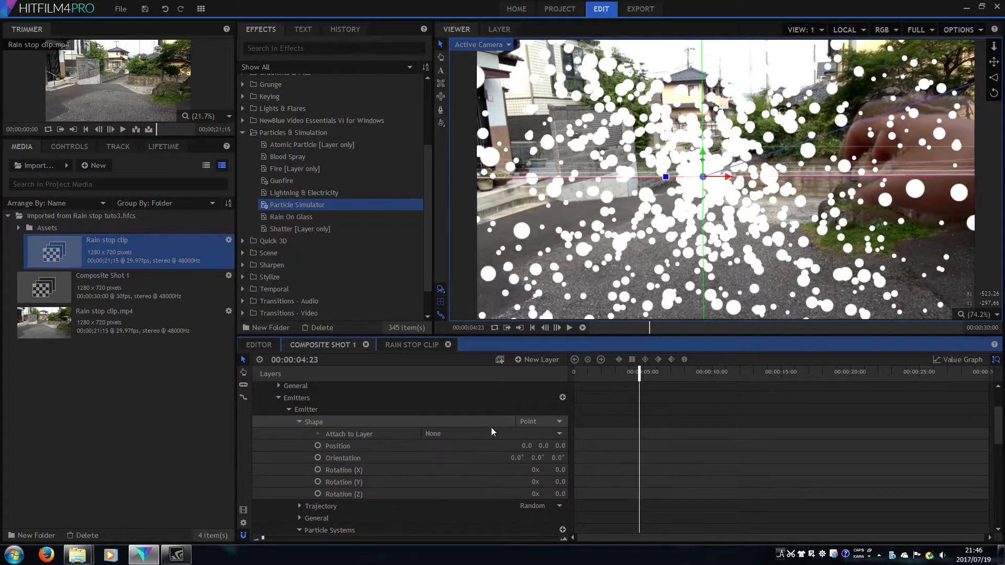
- Make the emitter shape a Cube and view the scene in free Perspective
left_click(540, 421)
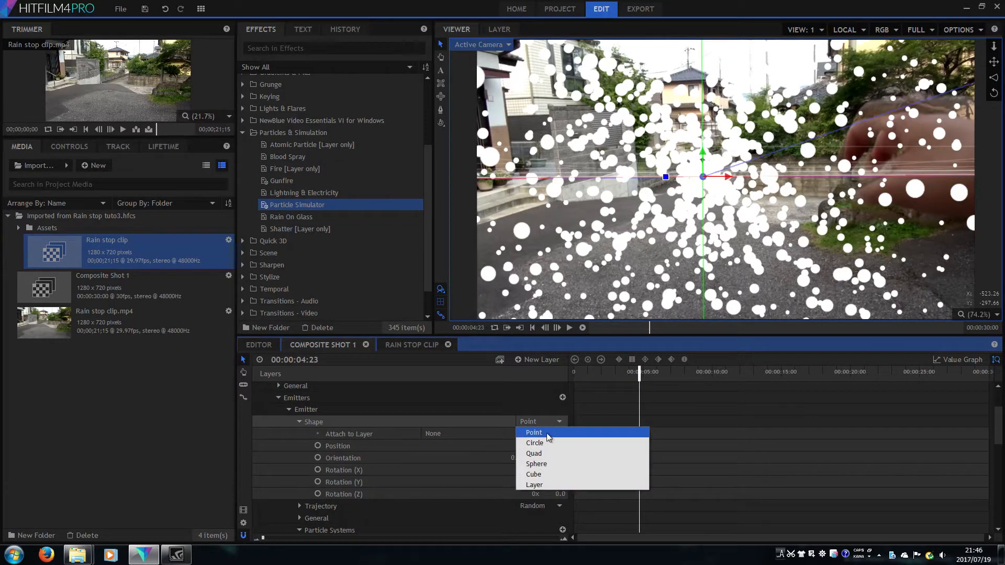
mouse_move(541, 475)
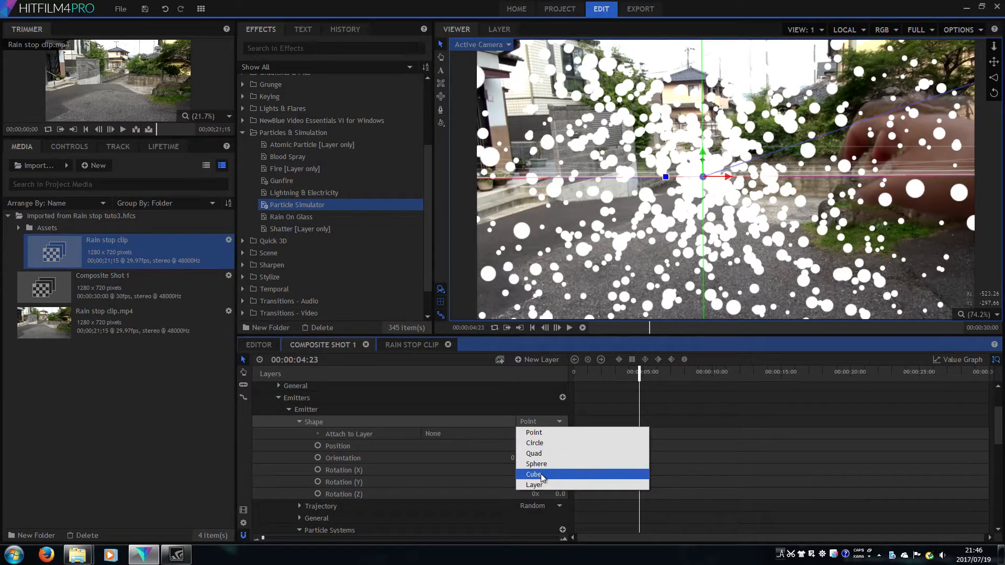
left_click(534, 475)
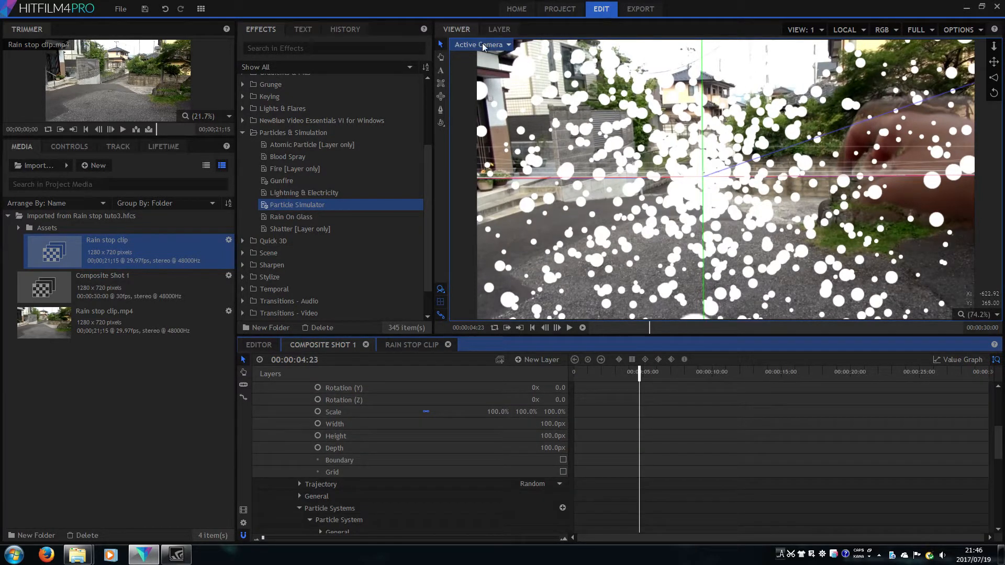
left_click(481, 44)
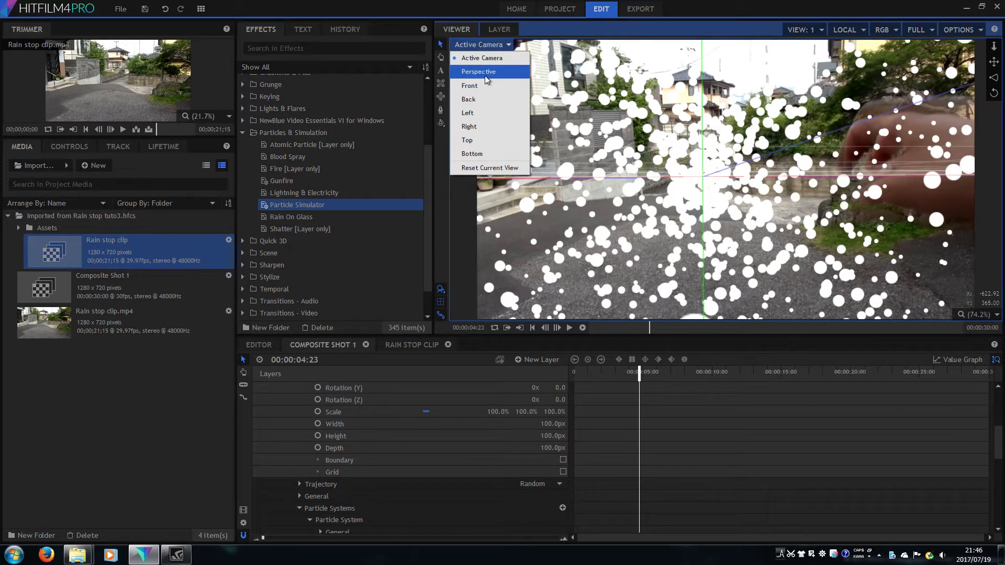
left_click(479, 72)
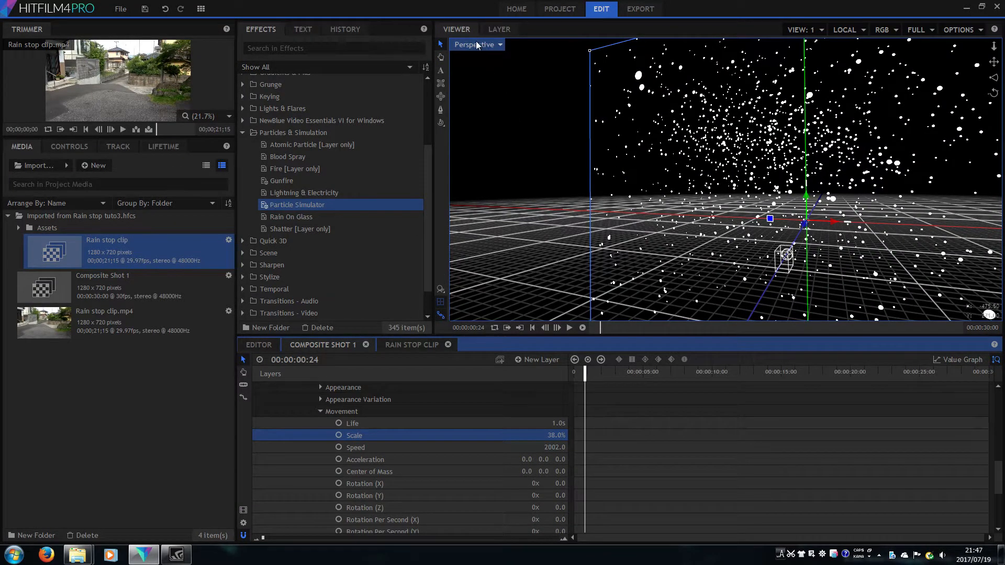
- Back in Active Camera, add a 100% Time Scale keyframe on the rain layer near 5 seconds
left_click(498, 29)
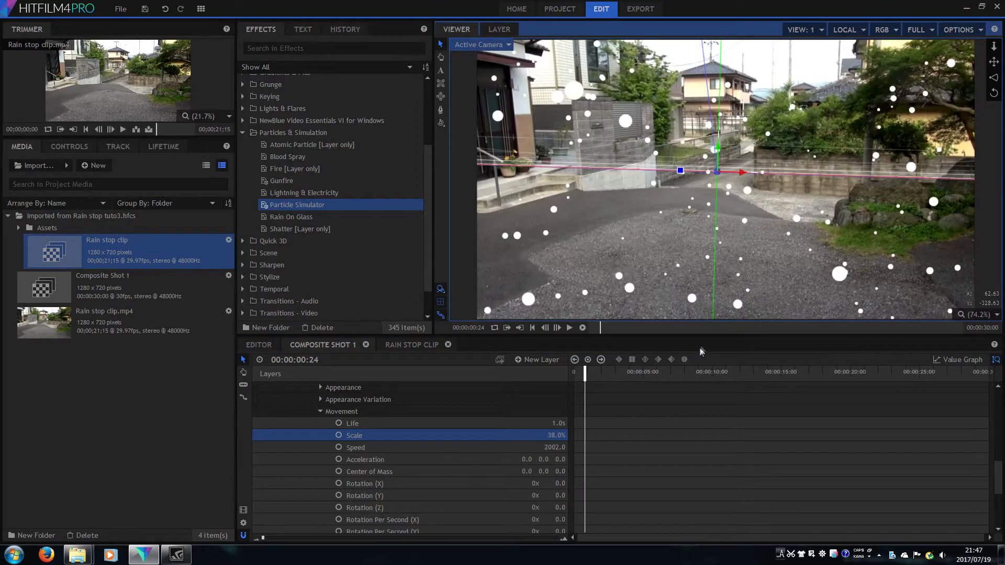
left_click(570, 328)
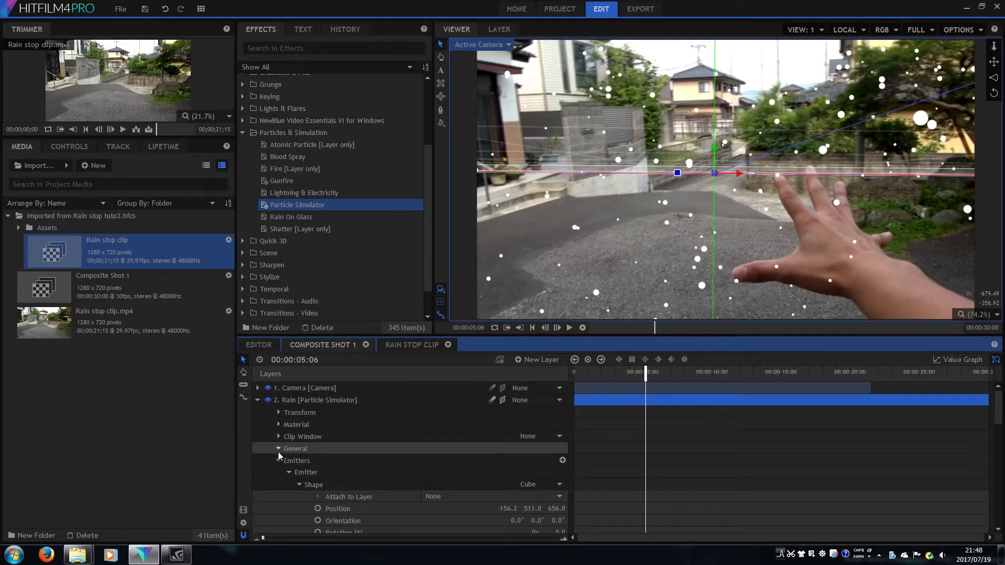
left_click(278, 450)
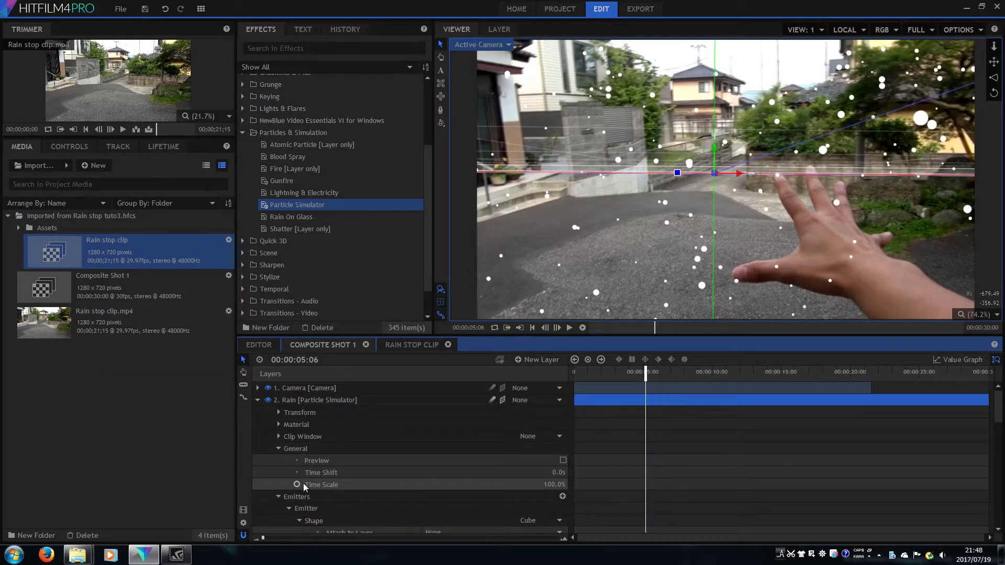
left_click(321, 484)
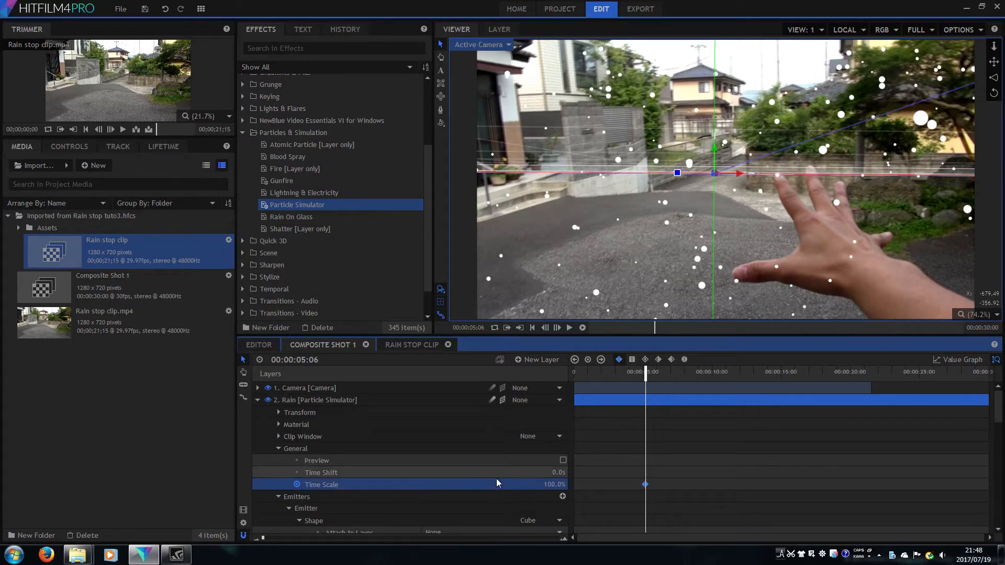
mouse_move(634, 417)
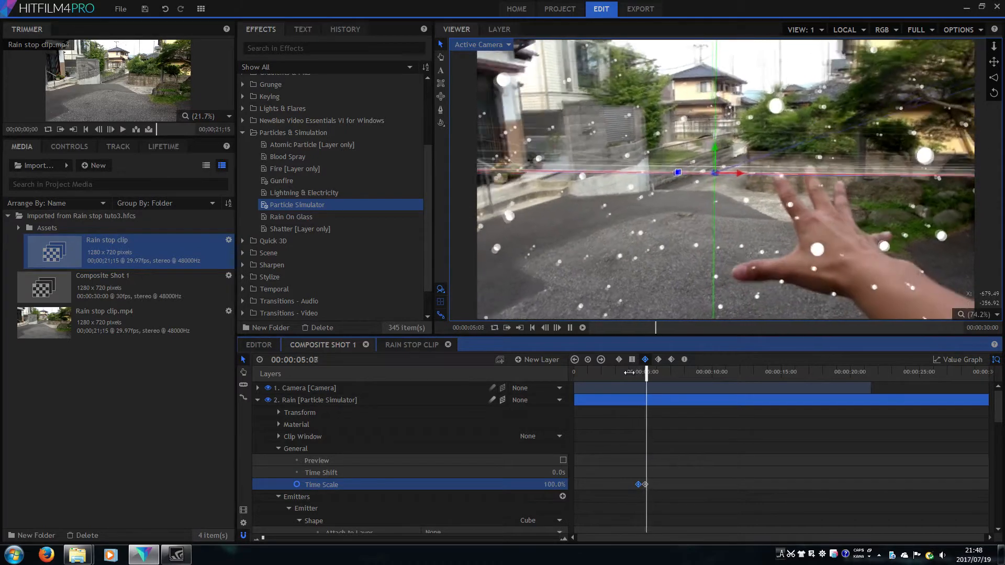
left_click_drag(646, 372, 674, 372)
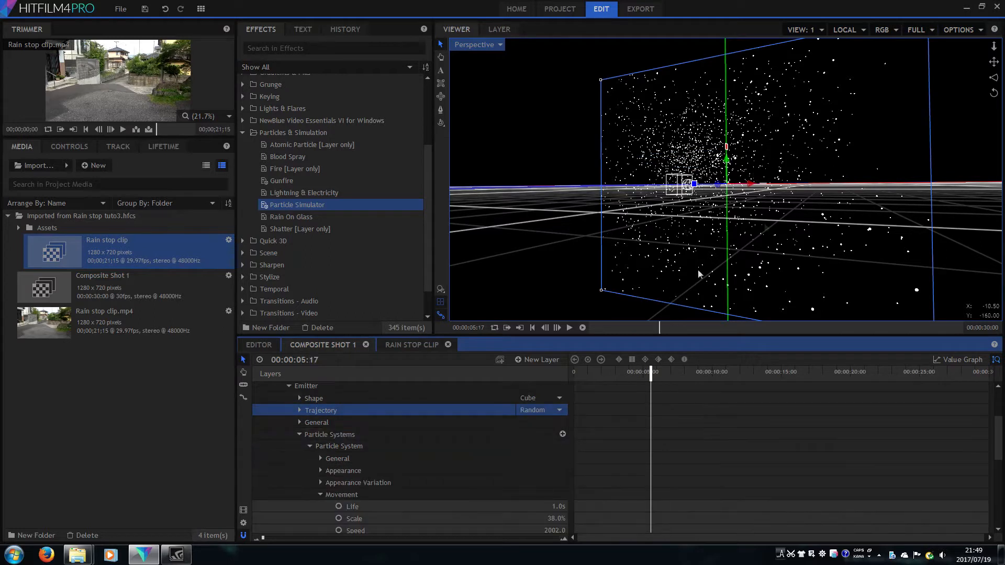
- Set Trajectory to Target with the target Position Y pushed to -10155, so rain pours straight down
left_click(540, 409)
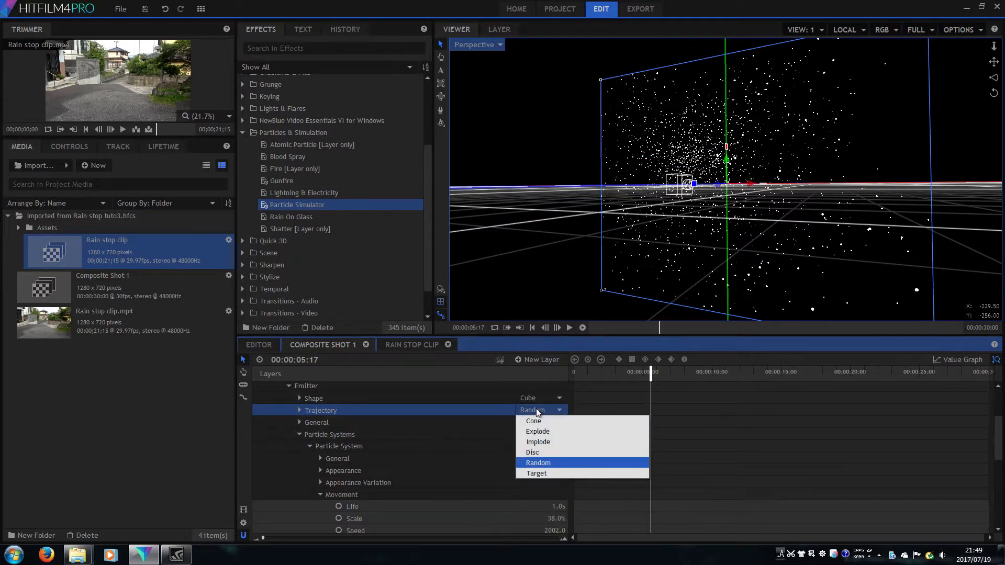
left_click(536, 473)
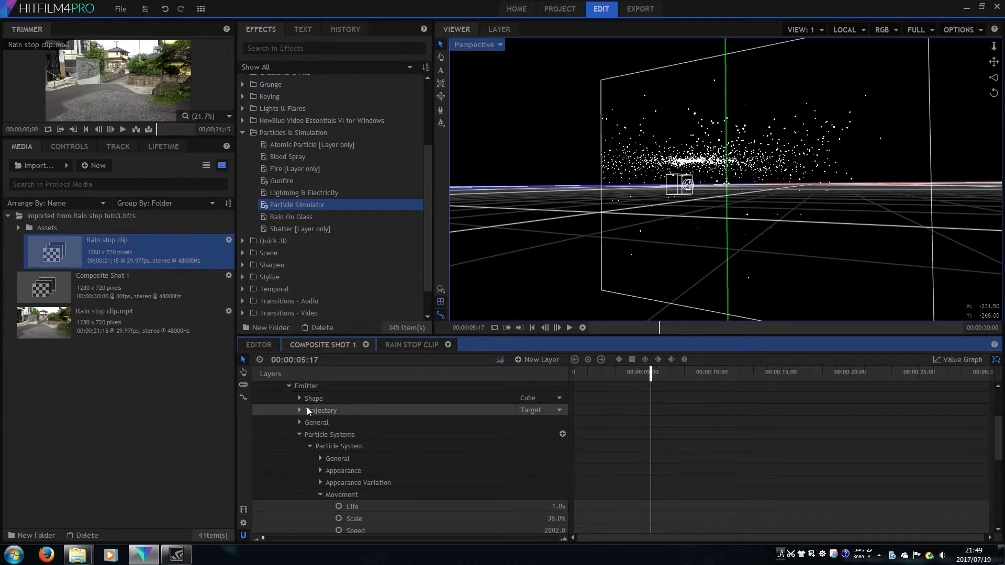
left_click(299, 411)
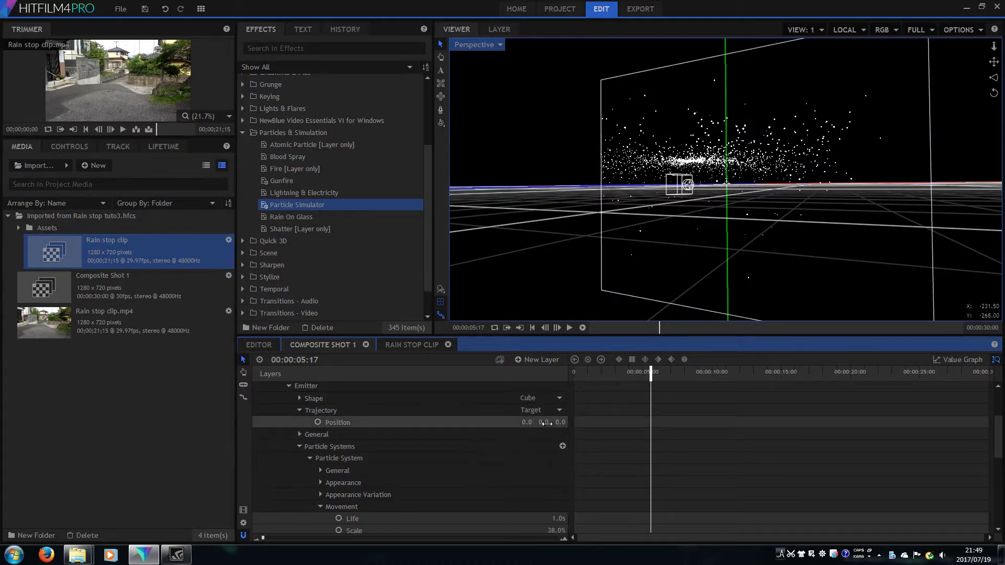
left_click_drag(545, 422, 544, 422)
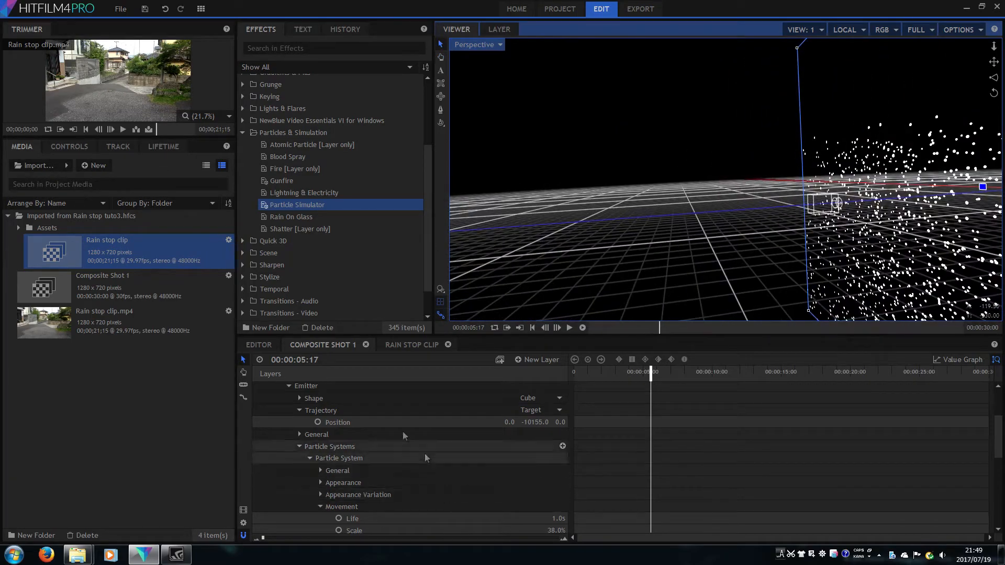
left_click(313, 397)
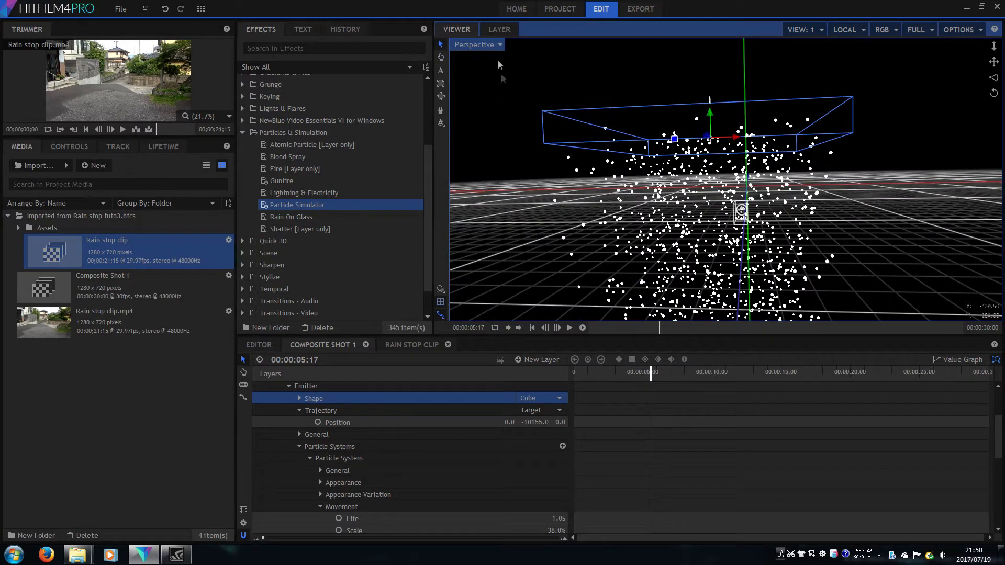
left_click(477, 44)
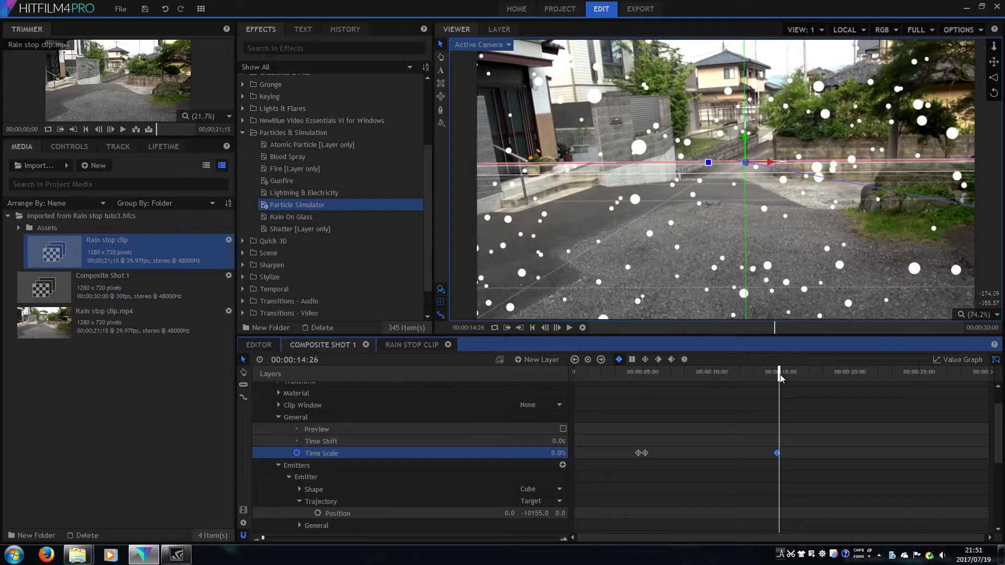
- Keyframe the rain's Time Scale to 0% at about 14:26 so the drops freeze mid-air
left_click(781, 372)
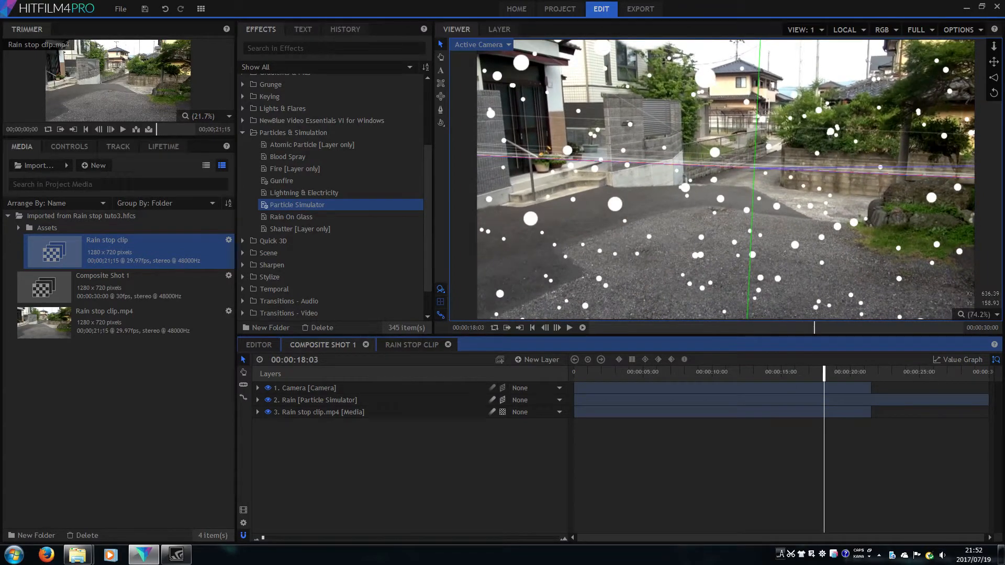
- Duplicate the Rain stop clip.mp4 layer and select the copy placed above the rain layer
right_click(314, 413)
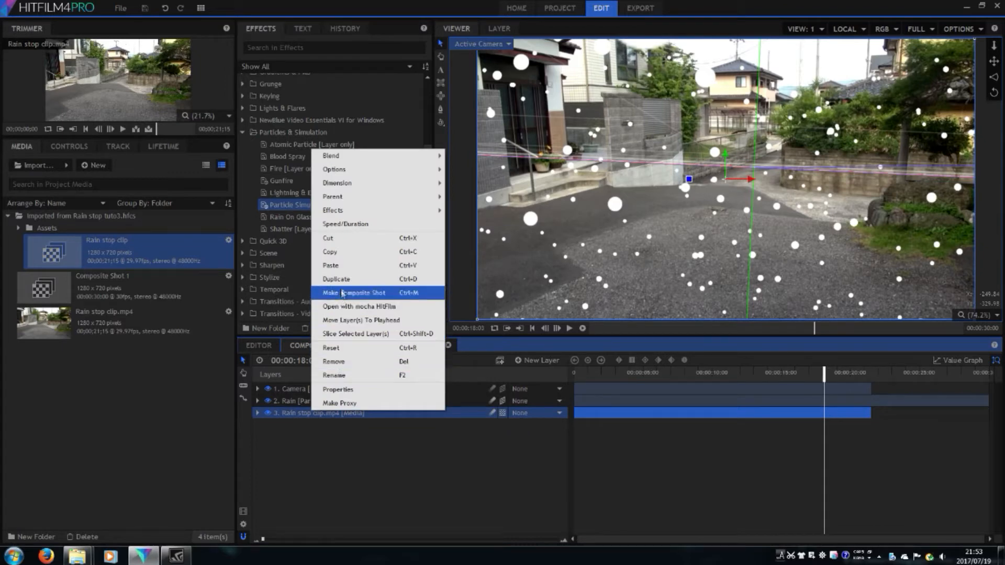
left_click(353, 293)
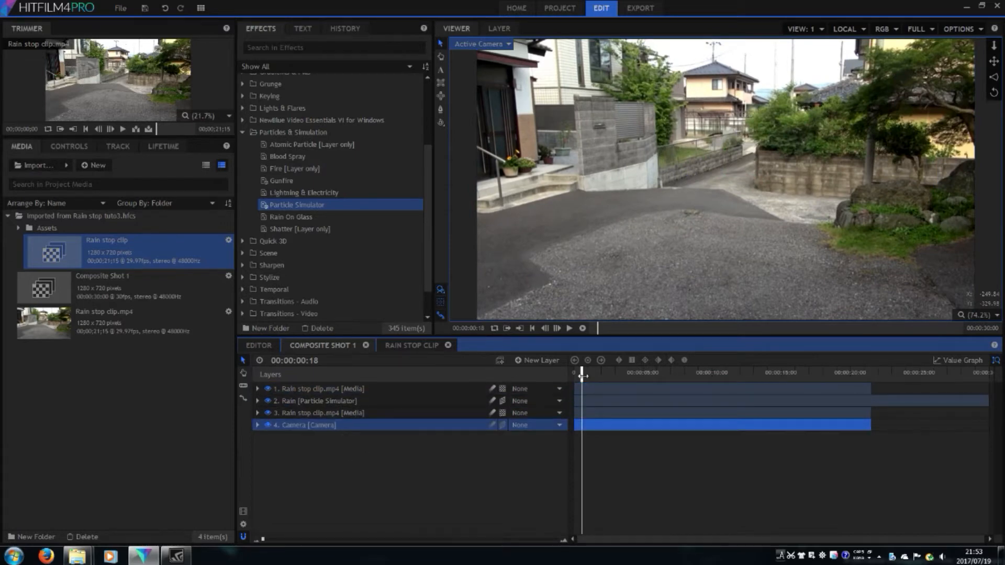
left_click(318, 389)
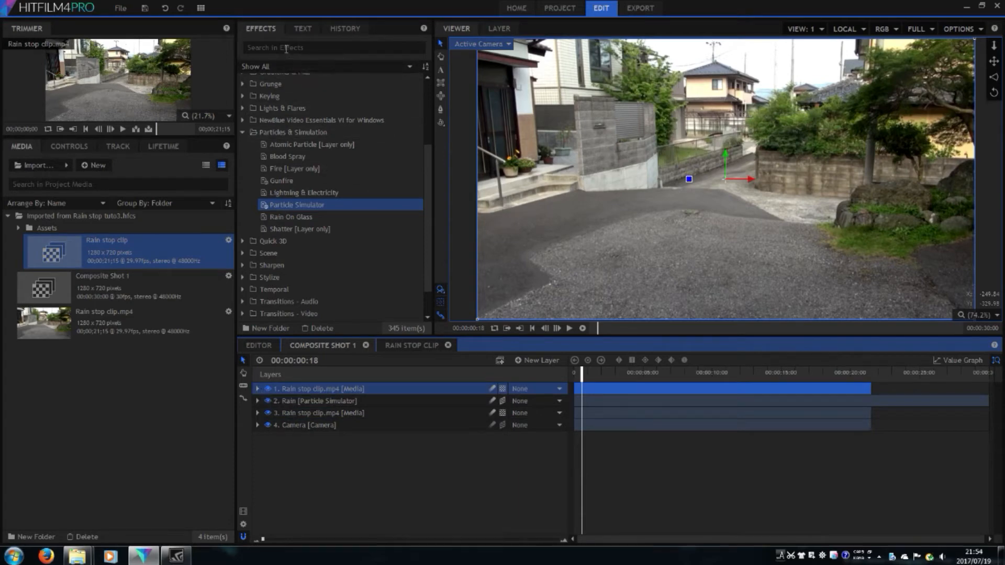
- Add Set Matte to the top street clip with Source Layer 2. Rain, then search for Displacement
type("se")
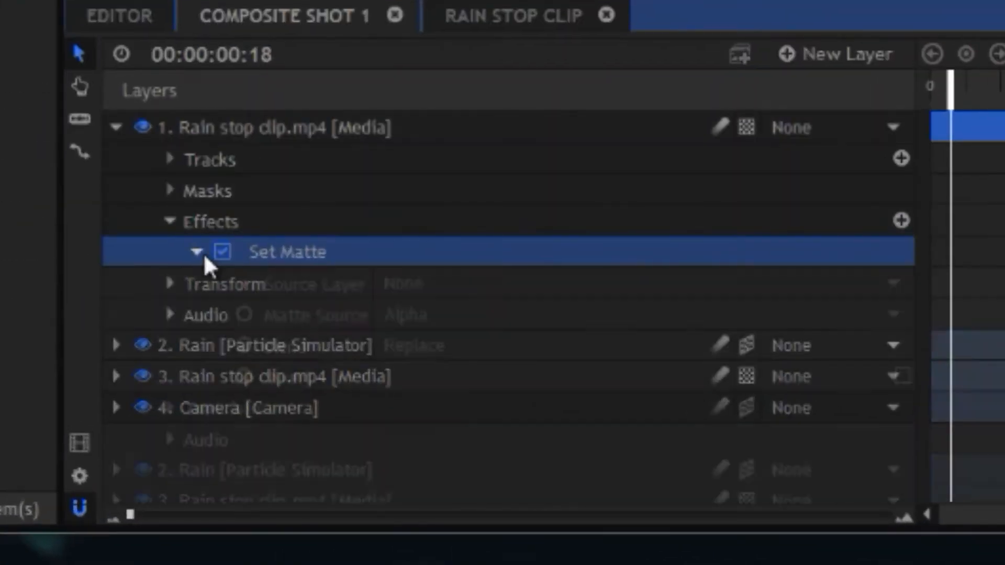
left_click(641, 239)
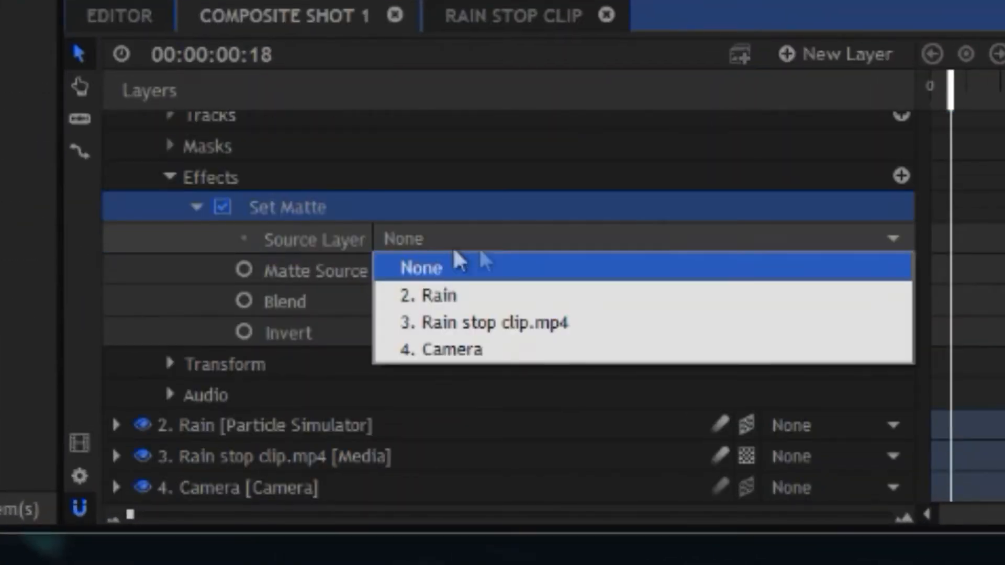
mouse_move(507, 323)
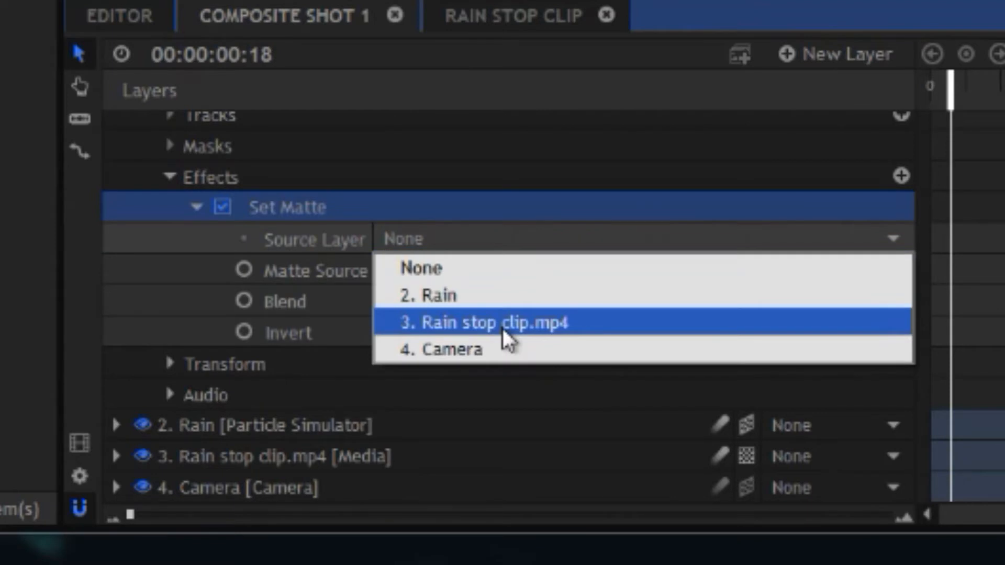
left_click(429, 295)
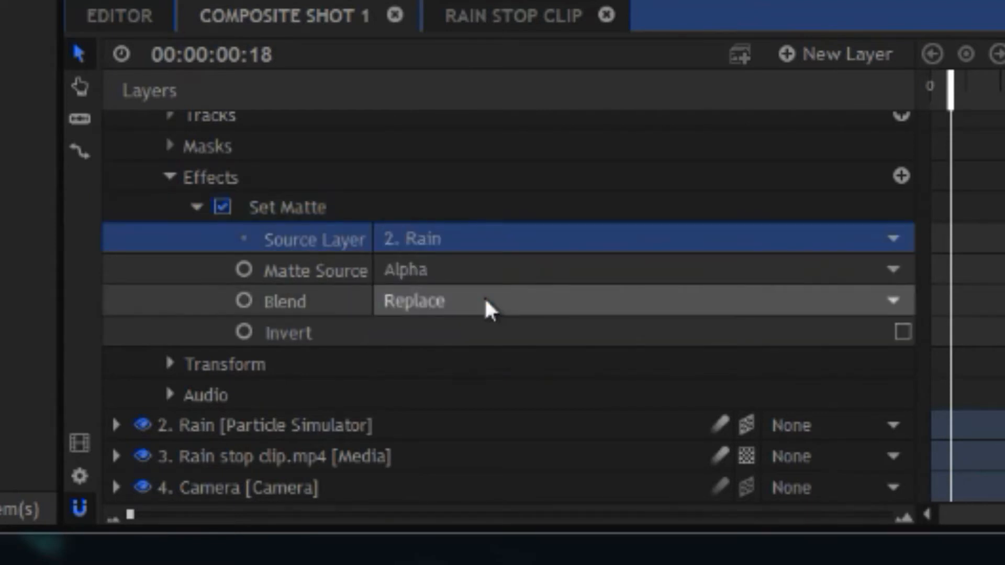
mouse_move(520, 236)
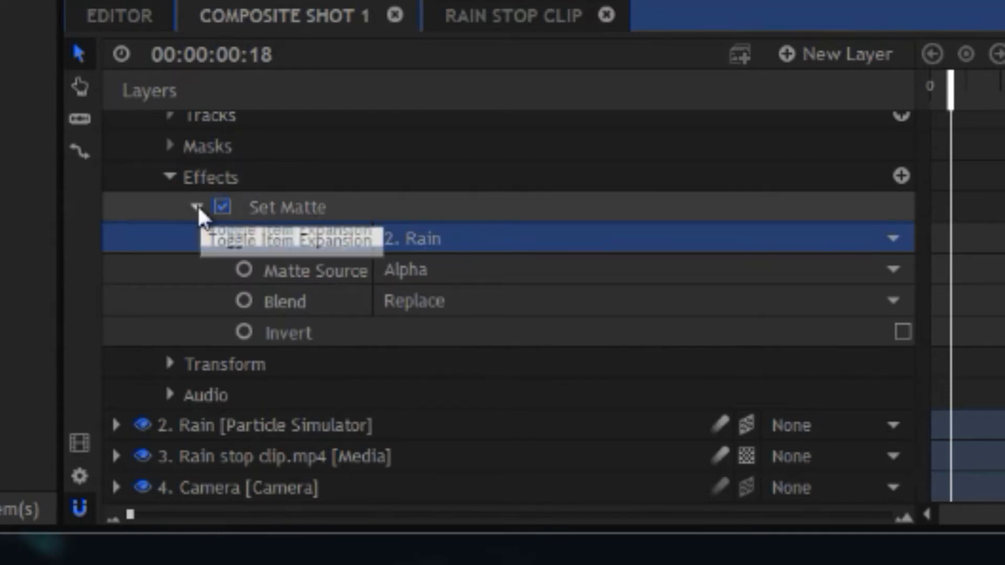
left_click(223, 207)
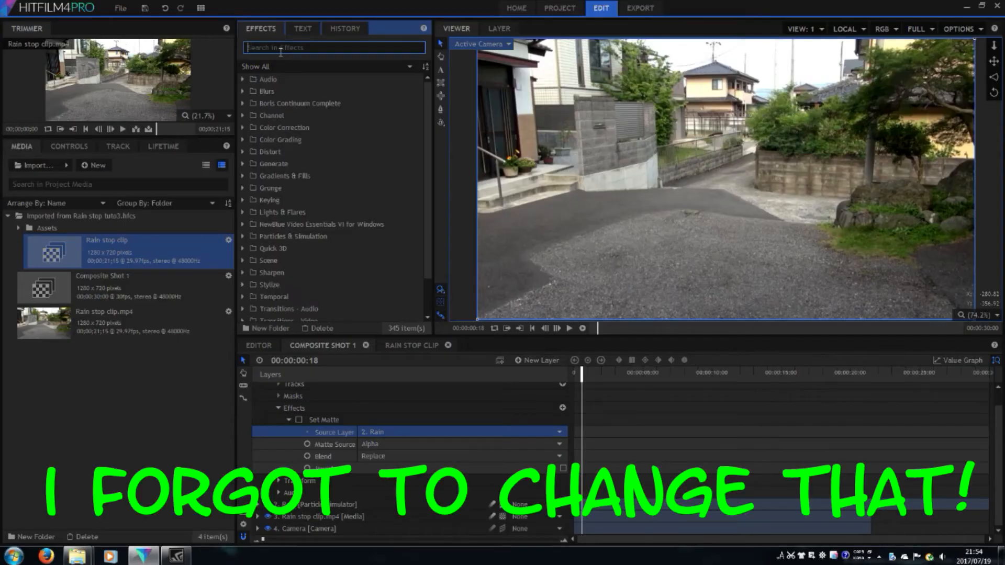
type("dis")
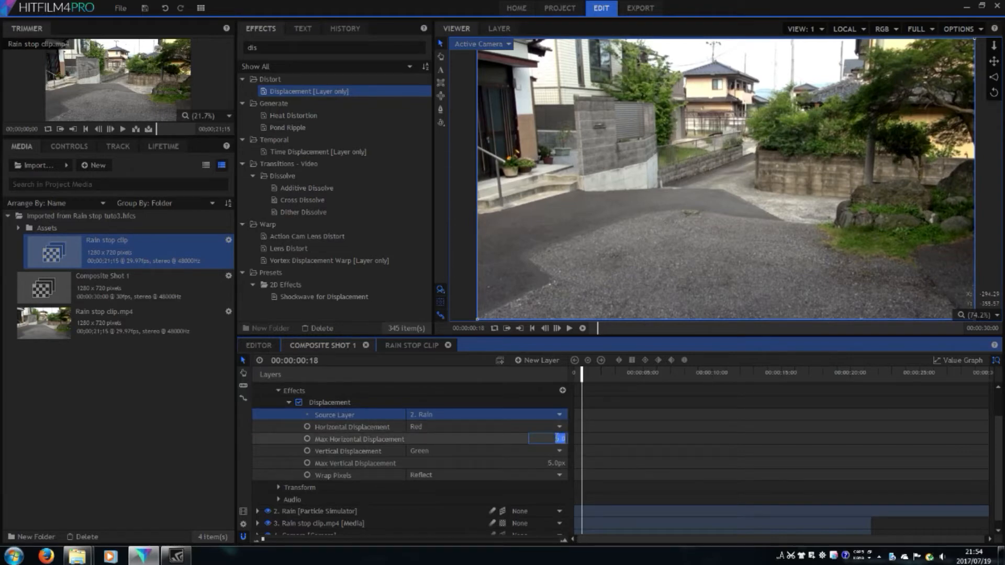
- Set the Displacement driven by 2. Rain to 10 px horizontal and adjust the vertical maximum
left_click(359, 439)
type("10")
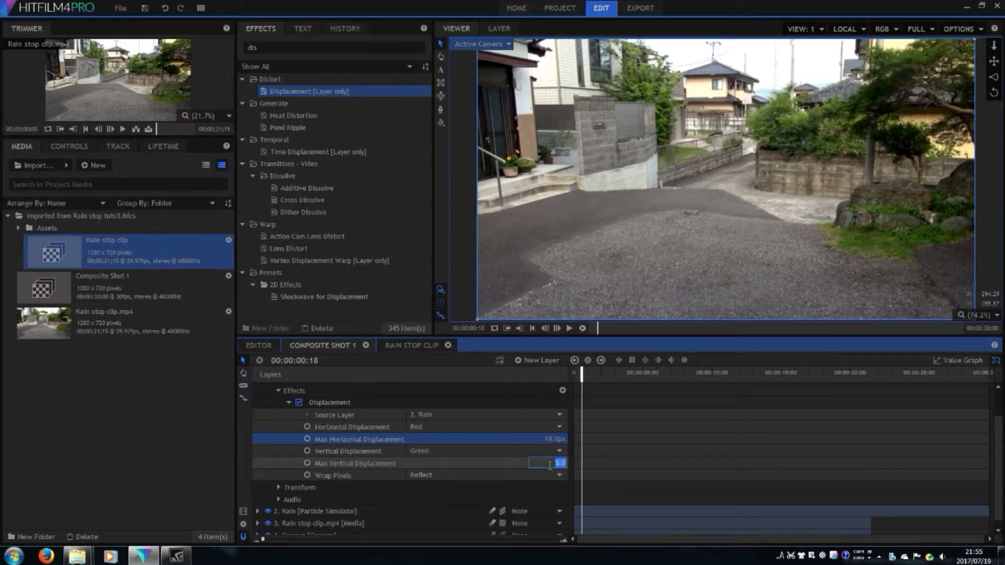
left_click(353, 463)
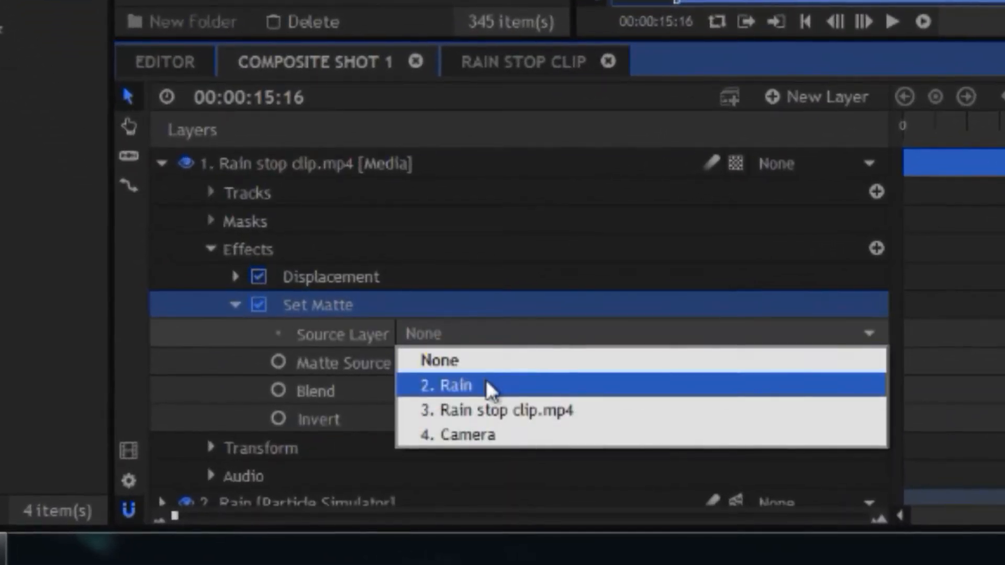
- Set the Set Matte source layer to 2. Rain and its Matte Source to Luminance
left_click(449, 386)
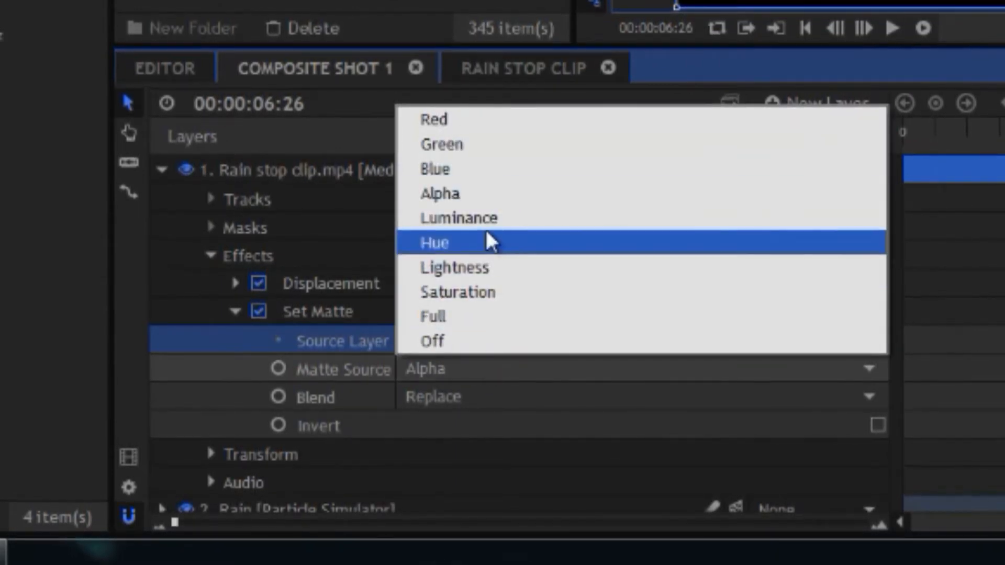
left_click(458, 217)
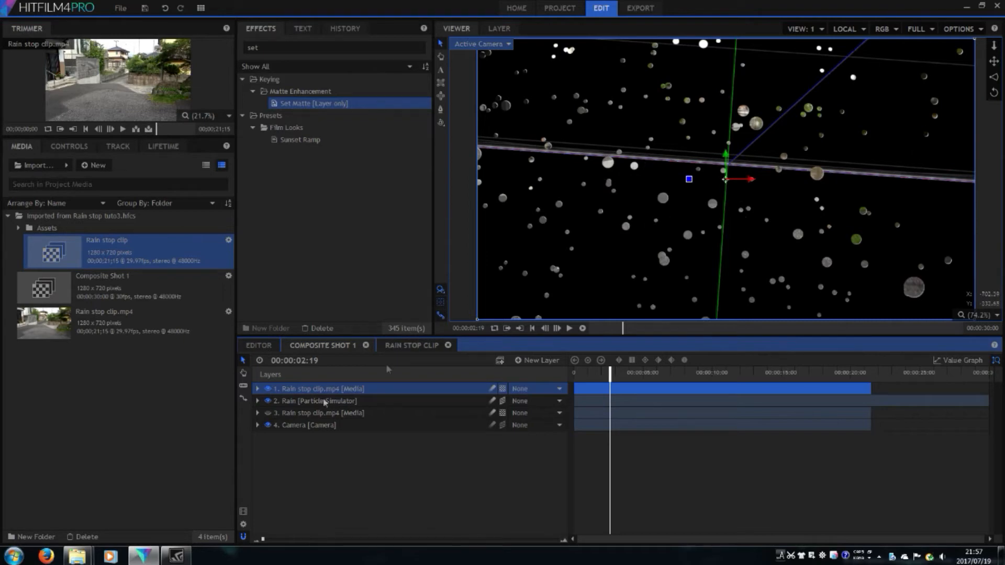
- Preview the matted white rain drops further along the timeline
left_click(258, 388)
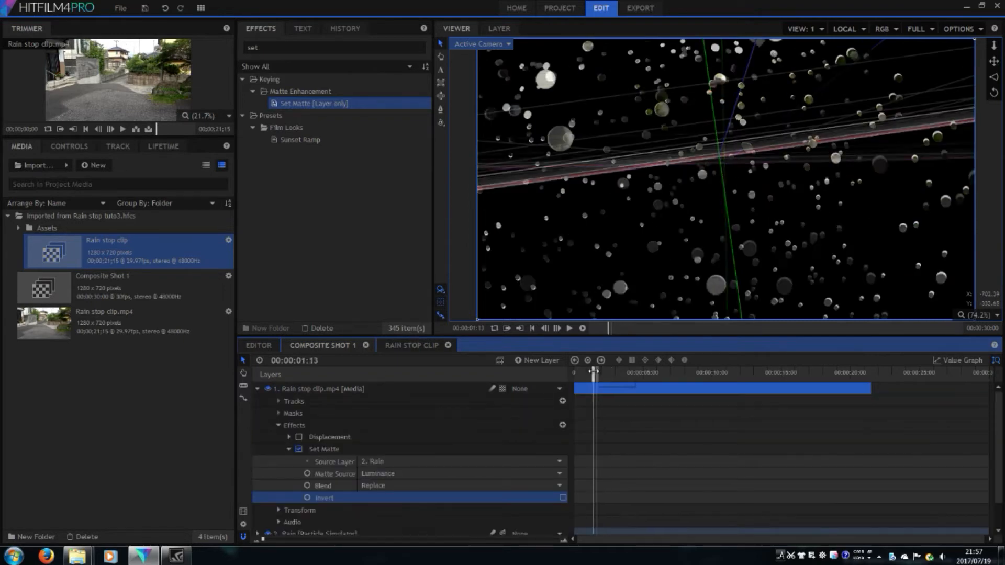
left_click_drag(592, 372, 652, 371)
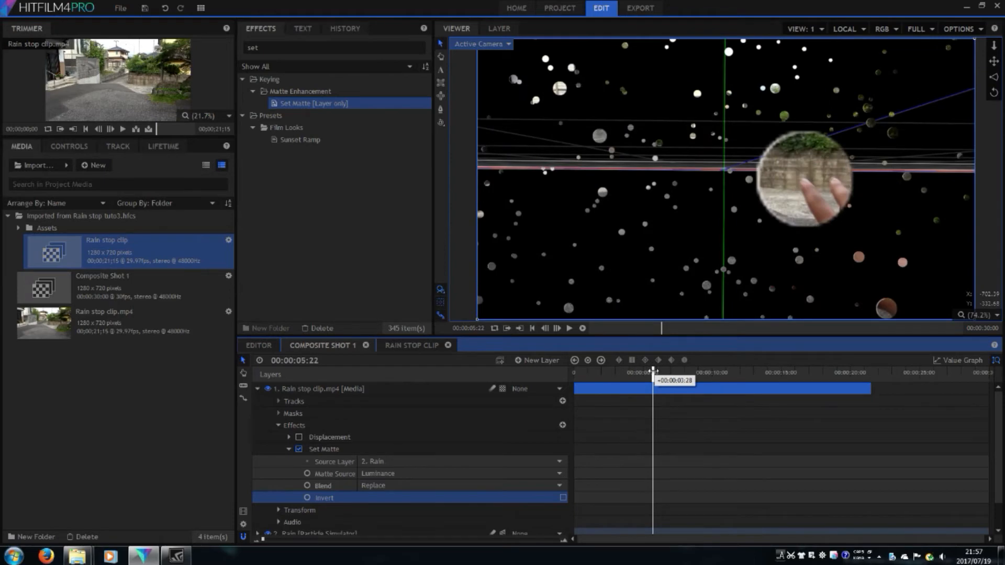
left_click(568, 327)
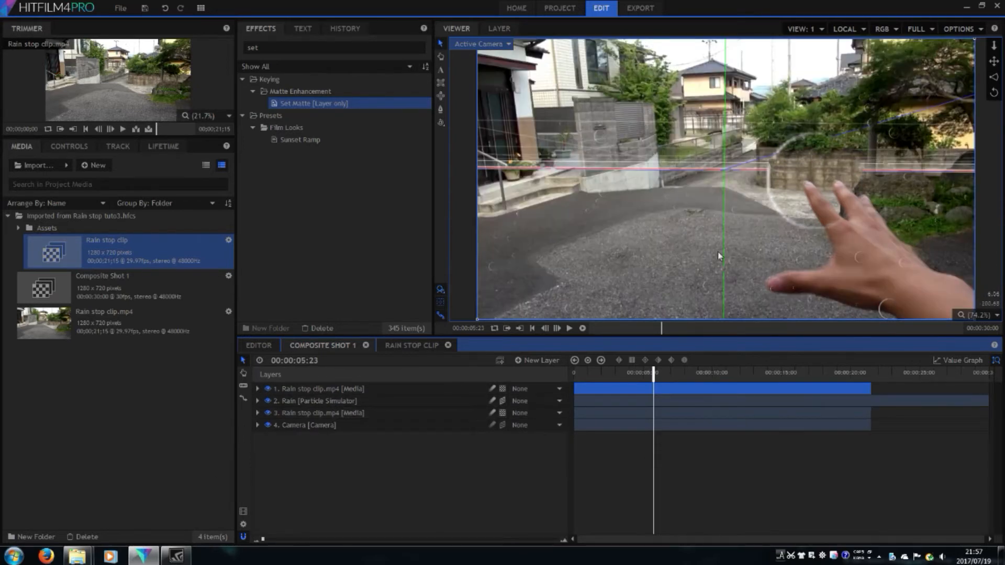
- Raise Displacement to 31 px horizontal and 40 px vertical for refractive drops
left_click(257, 389)
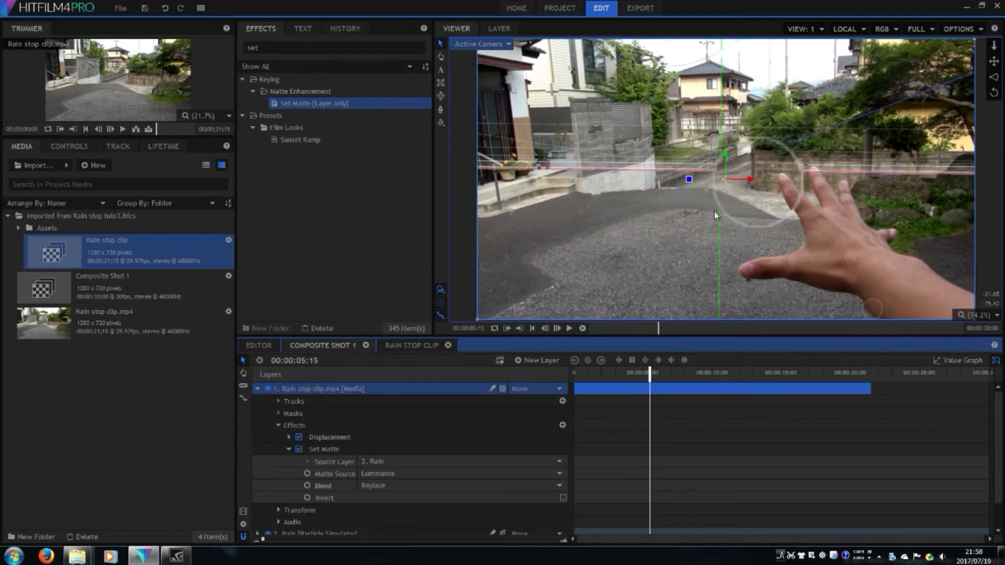
left_click(289, 437)
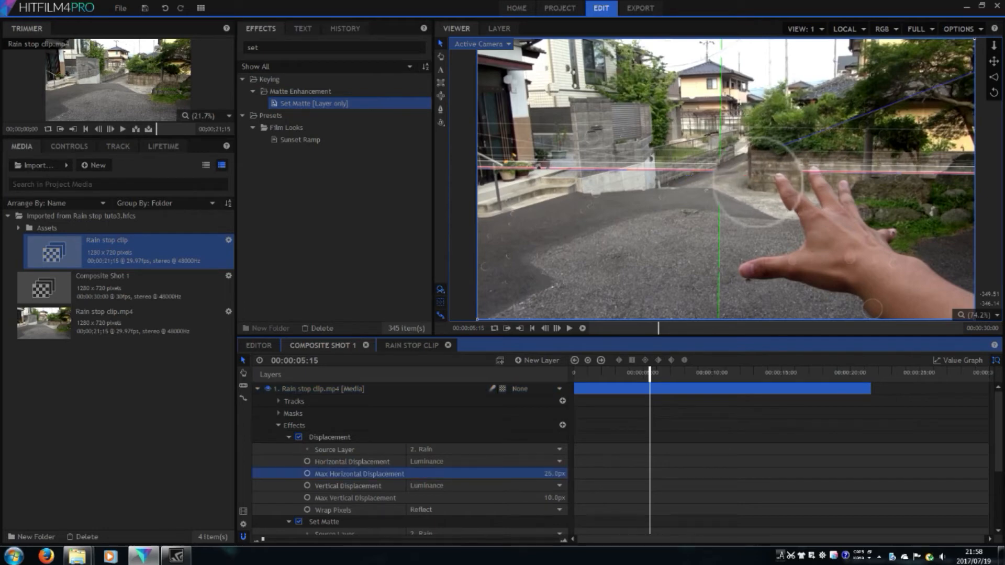
left_click_drag(553, 474, 556, 473)
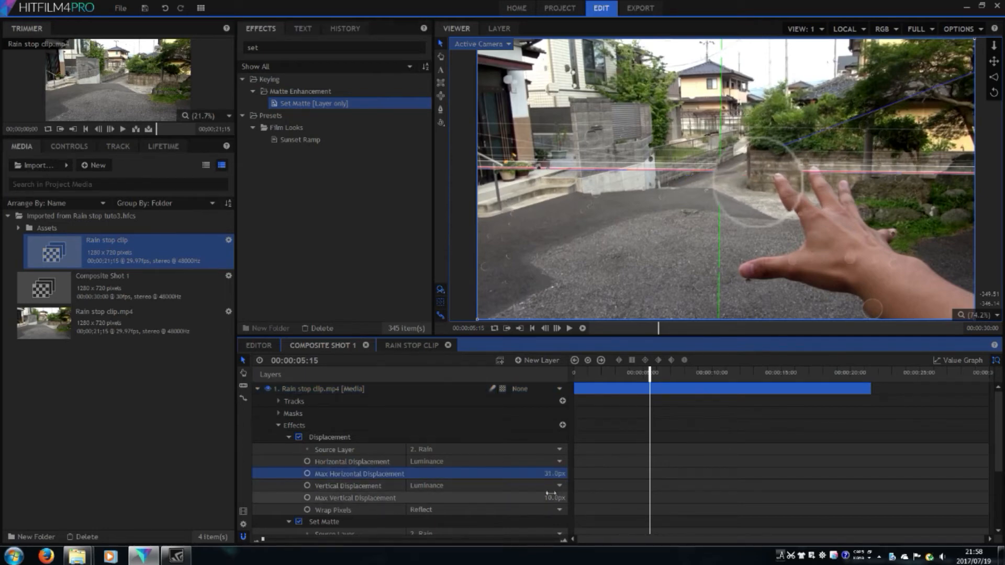
left_click_drag(544, 499, 553, 499)
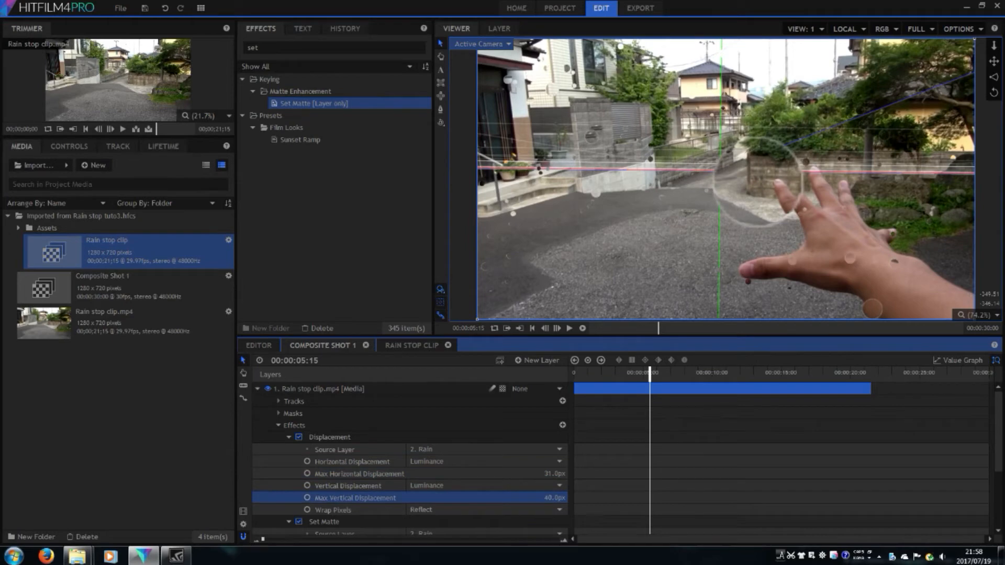
mouse_move(601, 345)
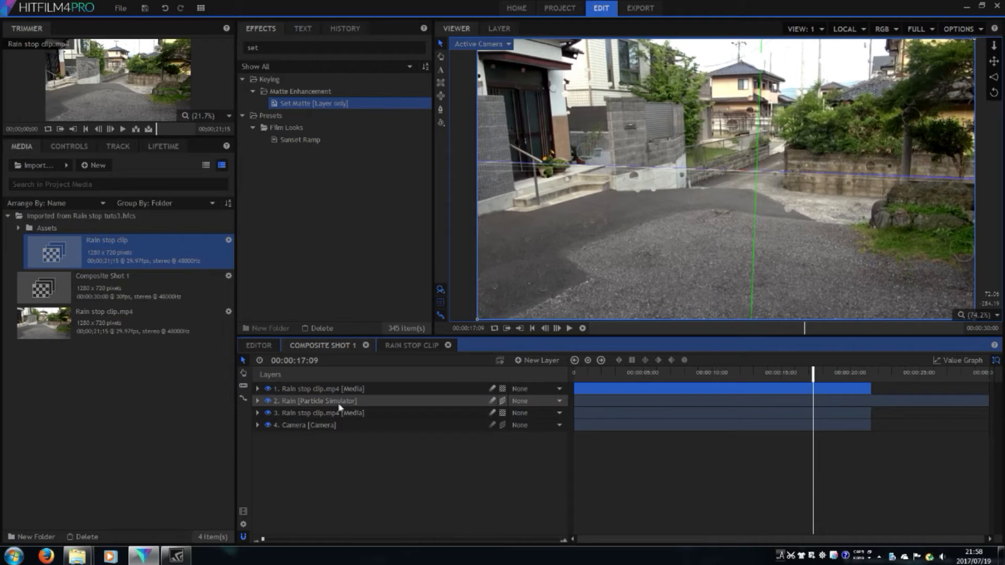
- Duplicate the Rain particle layer
left_click(320, 401)
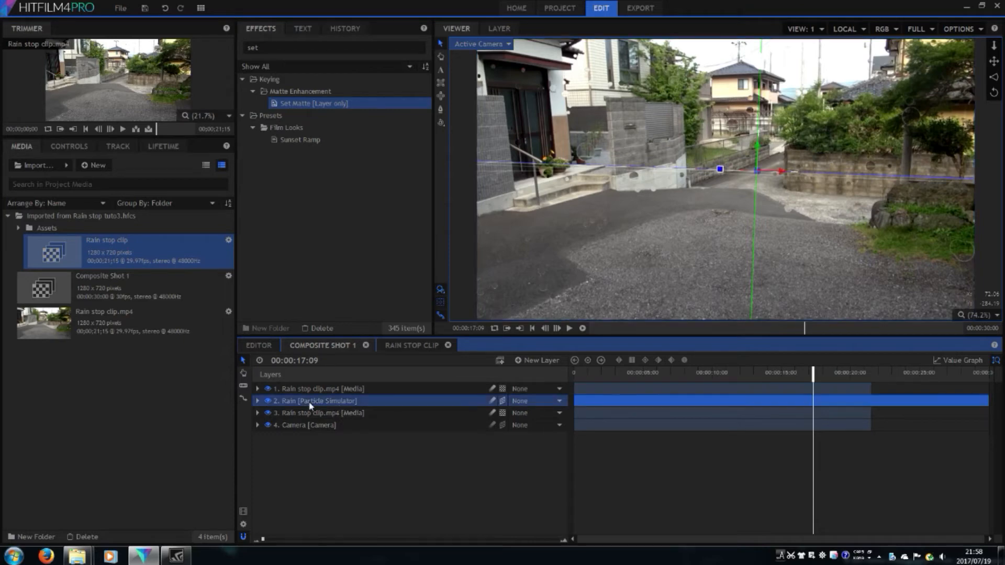
right_click(314, 401)
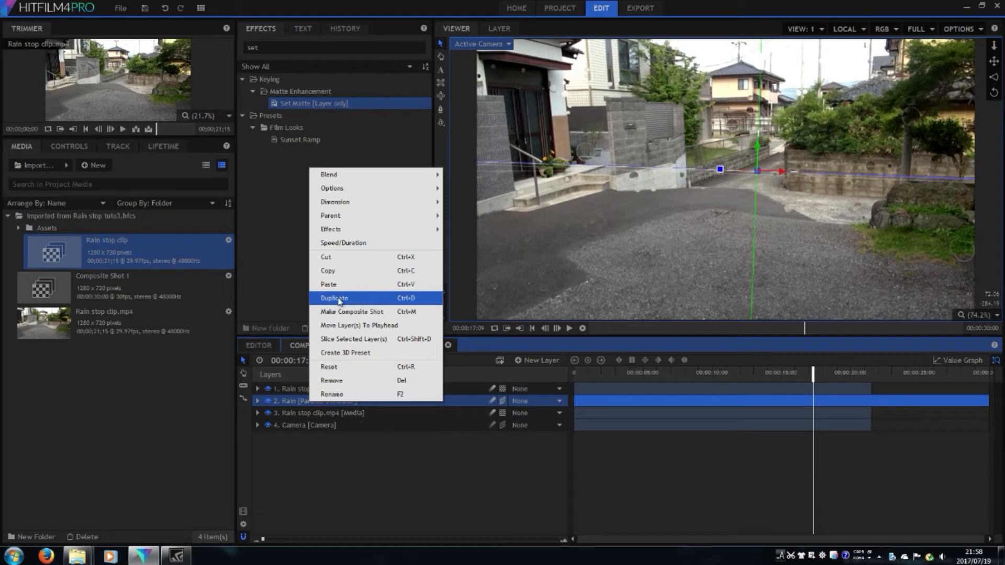
left_click(334, 299)
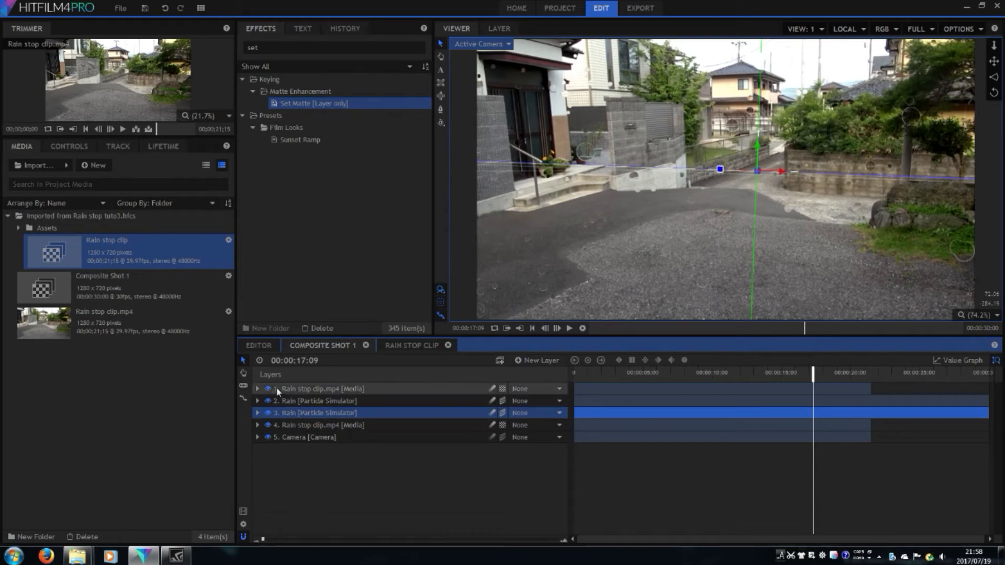
left_click(257, 388)
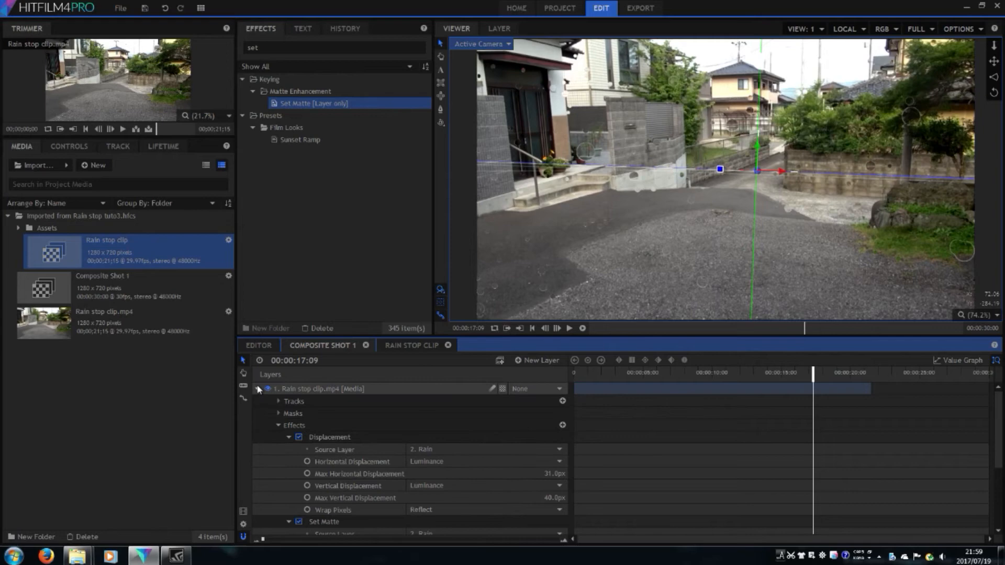
left_click(257, 389)
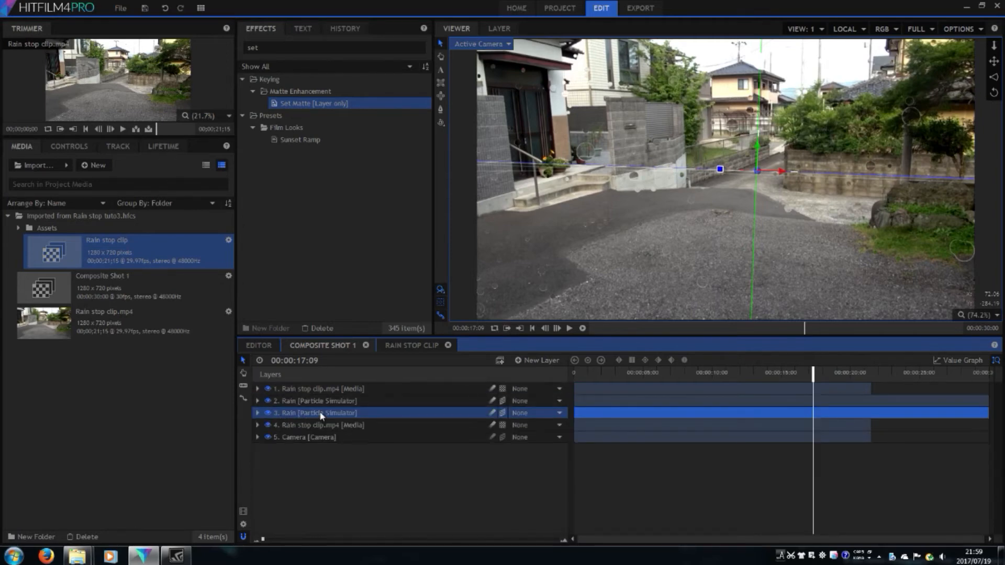
- Rename the two rain layers Rain drop and Rain mask
double_click(314, 413)
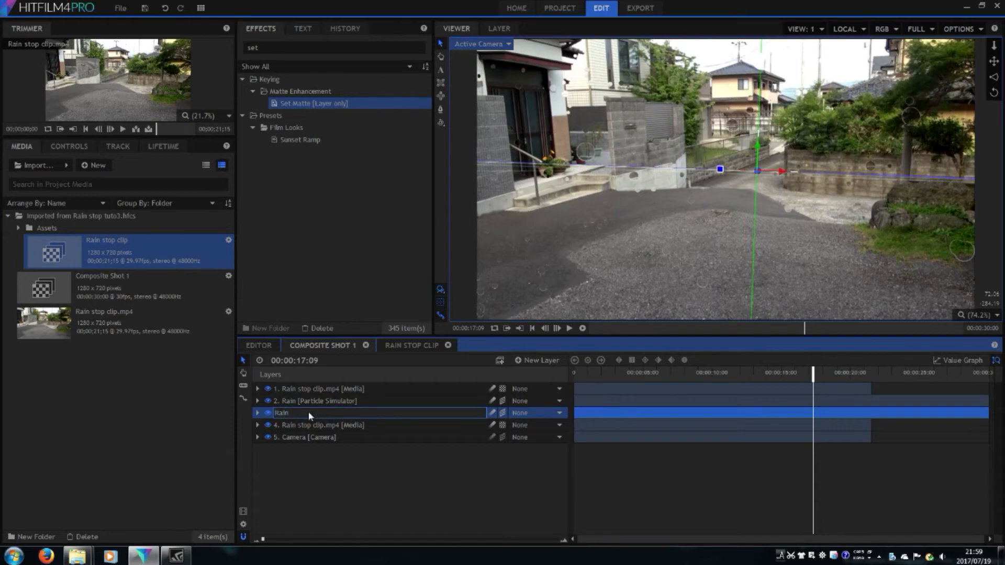
type("drop")
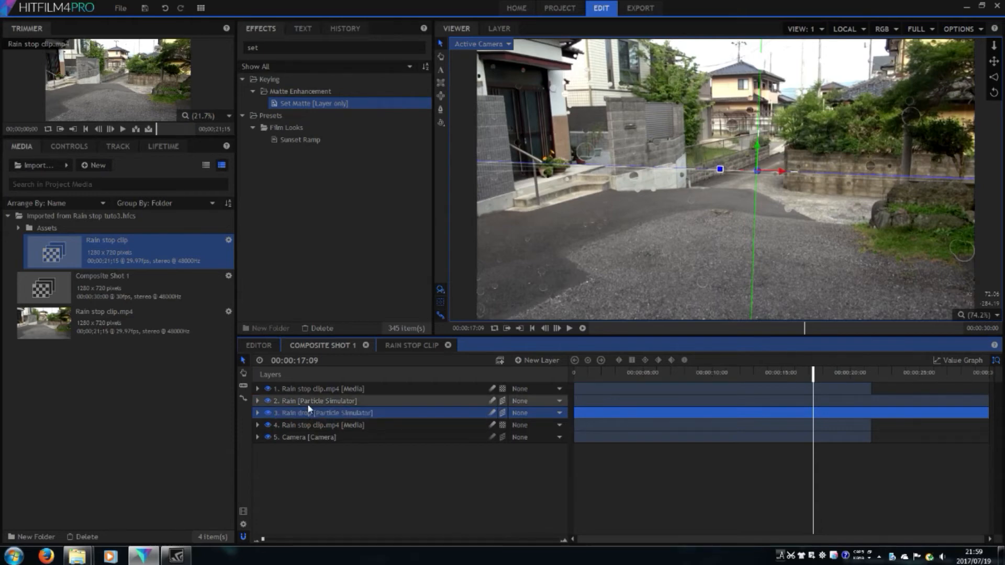
double_click(316, 401)
type(" mask")
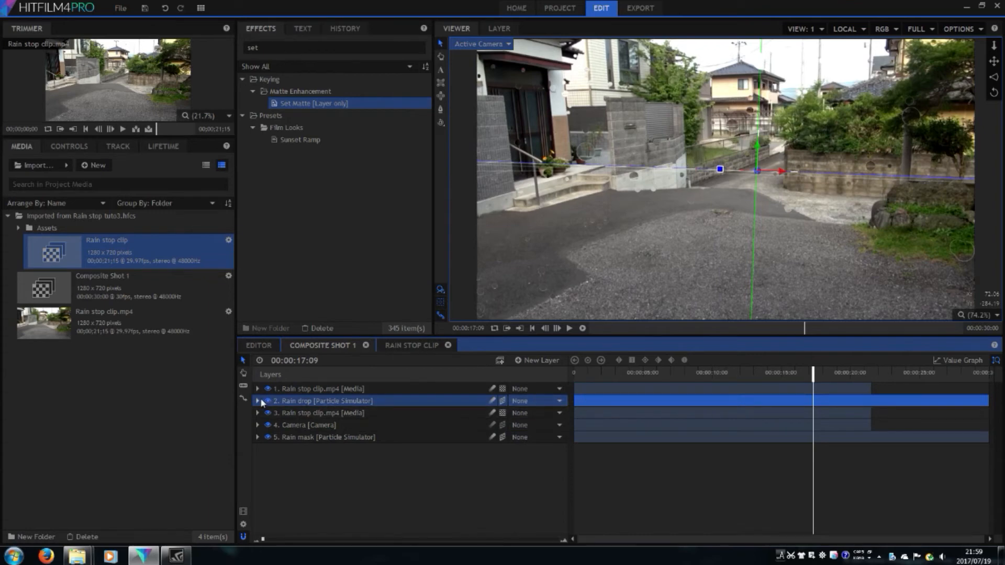
- Point the street clip's Displacement and Set Matte at Rain mask, moving to about five seconds
left_click(257, 401)
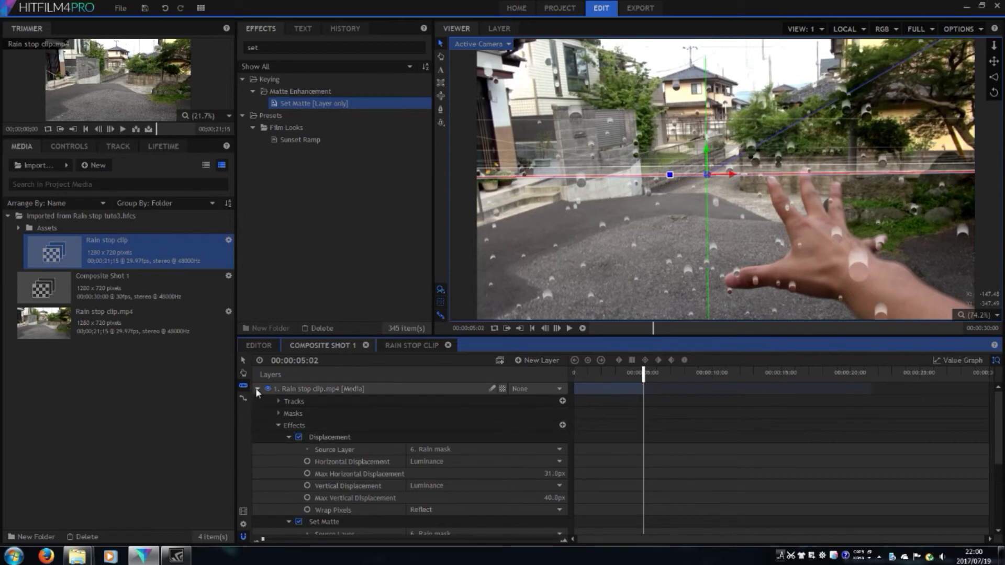
left_click(257, 388)
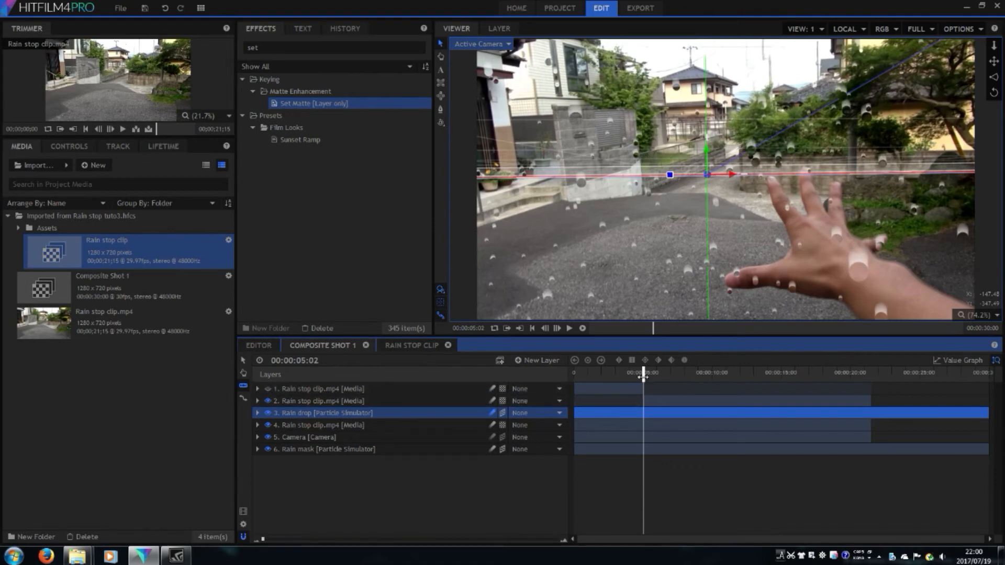
left_click_drag(643, 374, 713, 375)
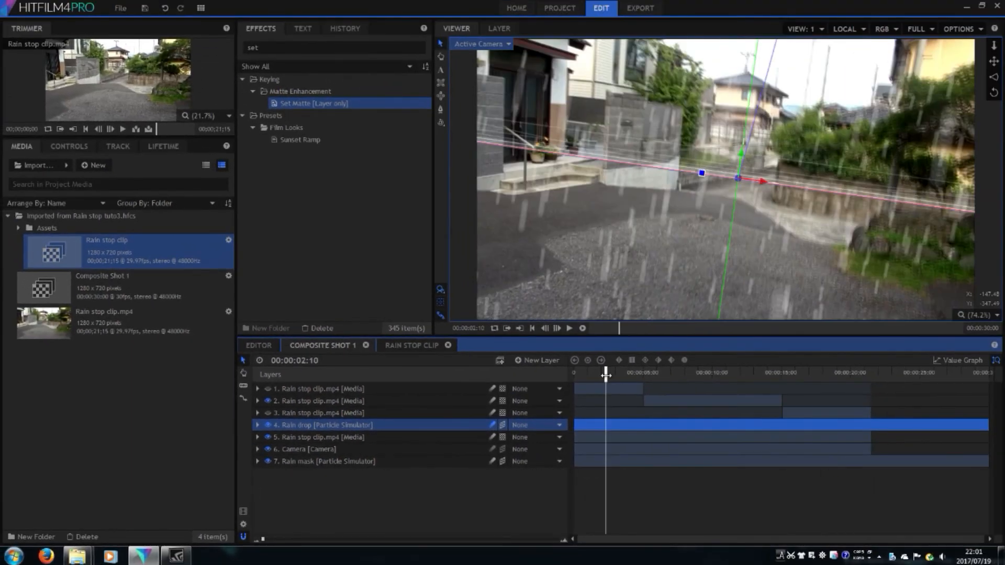
- Play back and scrub the composite to review the rain falling over the street
left_click(567, 328)
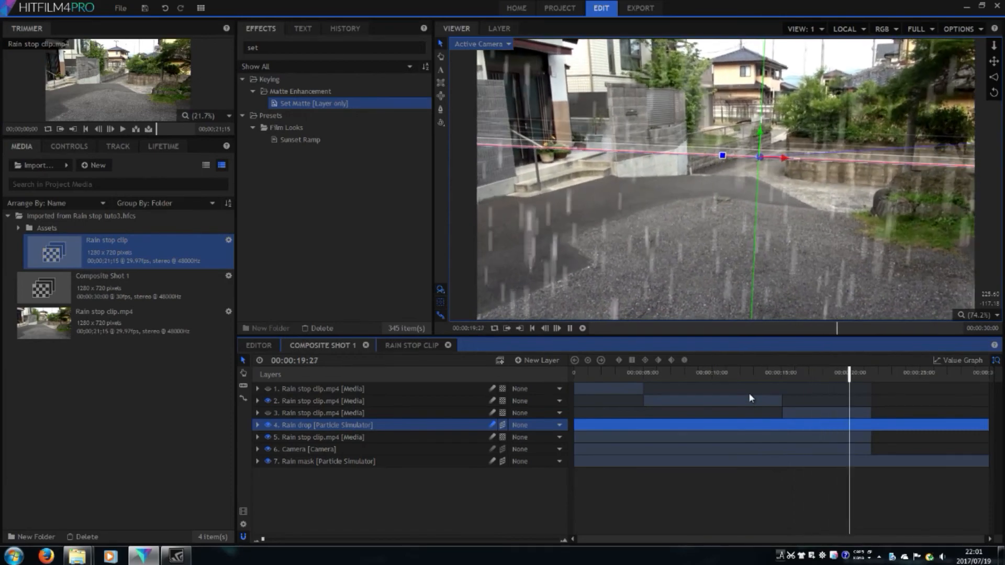
left_click_drag(849, 384, 864, 384)
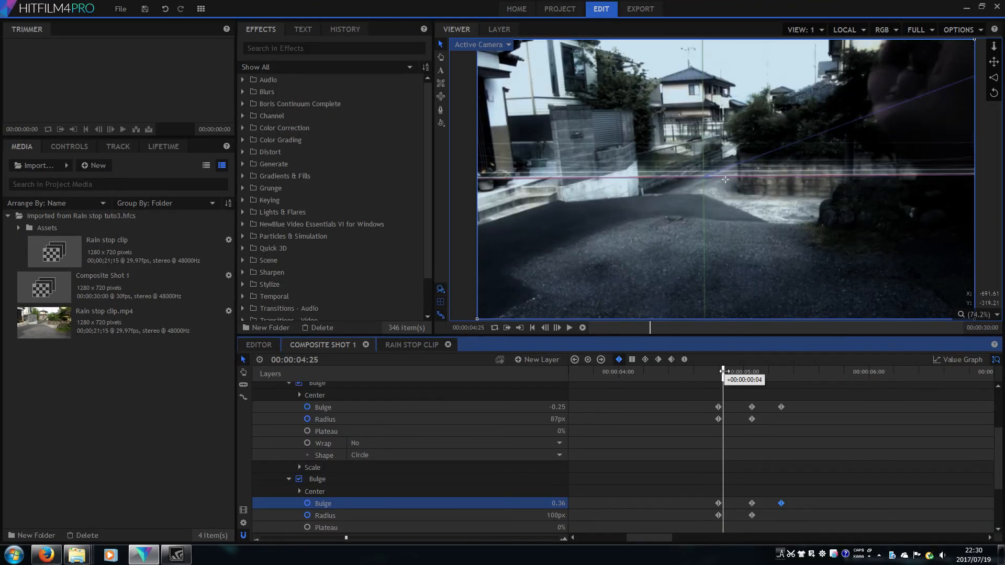
left_click_drag(724, 371, 761, 371)
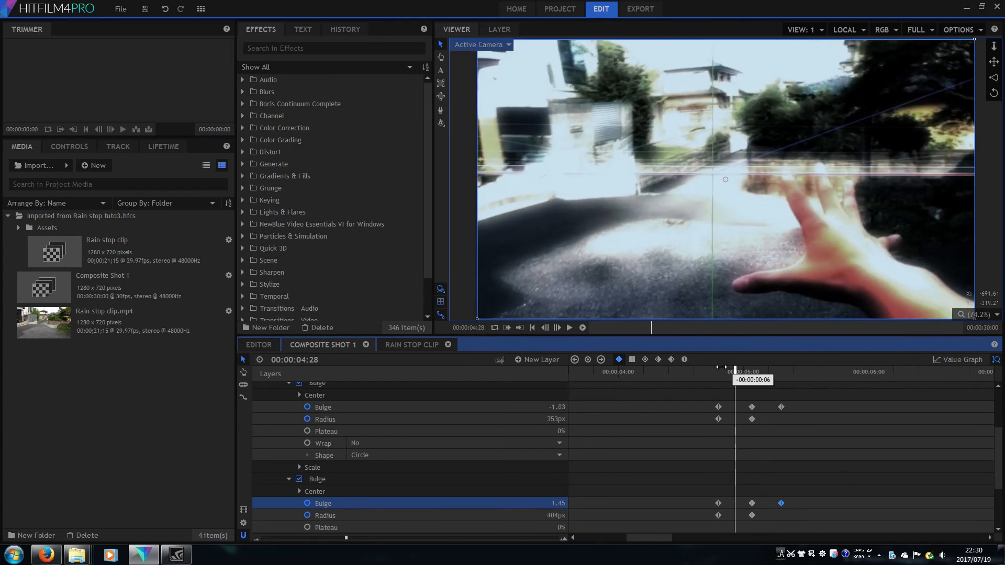
left_click_drag(735, 371, 738, 371)
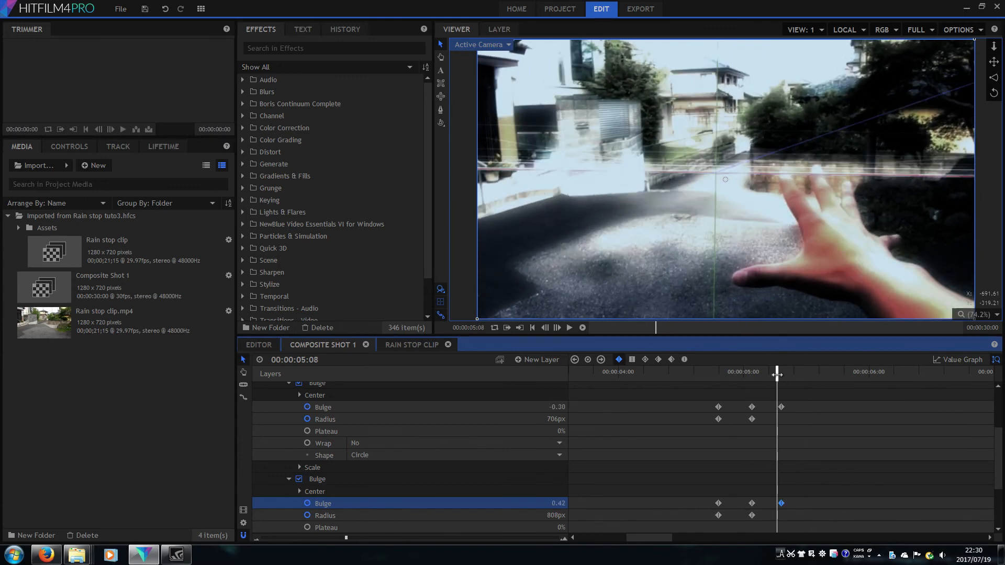
left_click_drag(778, 373, 737, 373)
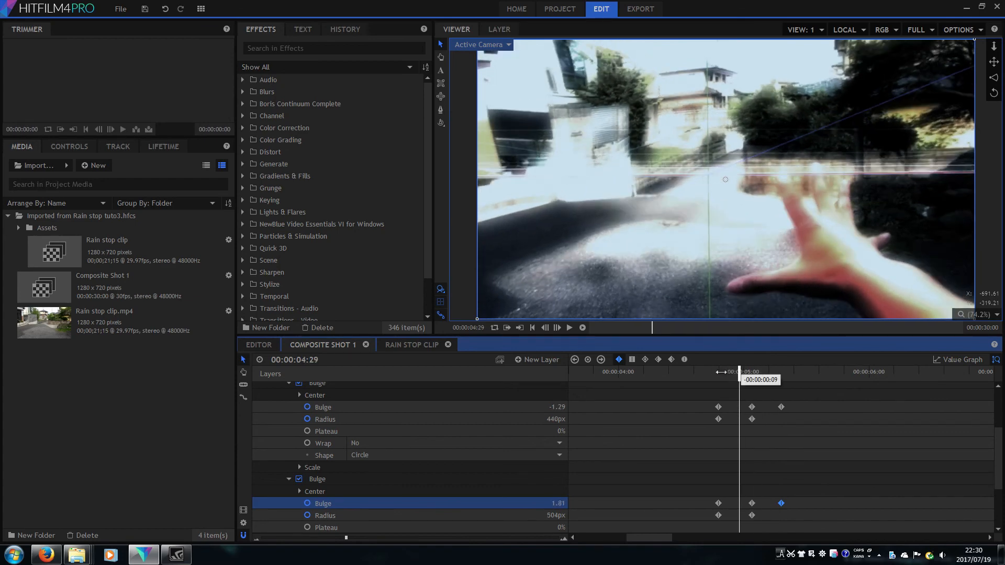
left_click_drag(738, 372, 774, 372)
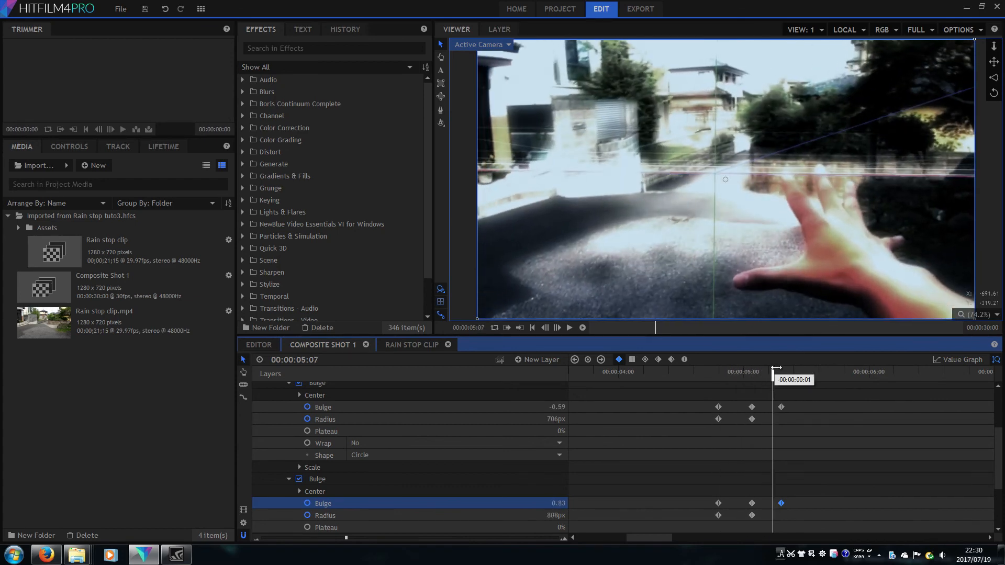